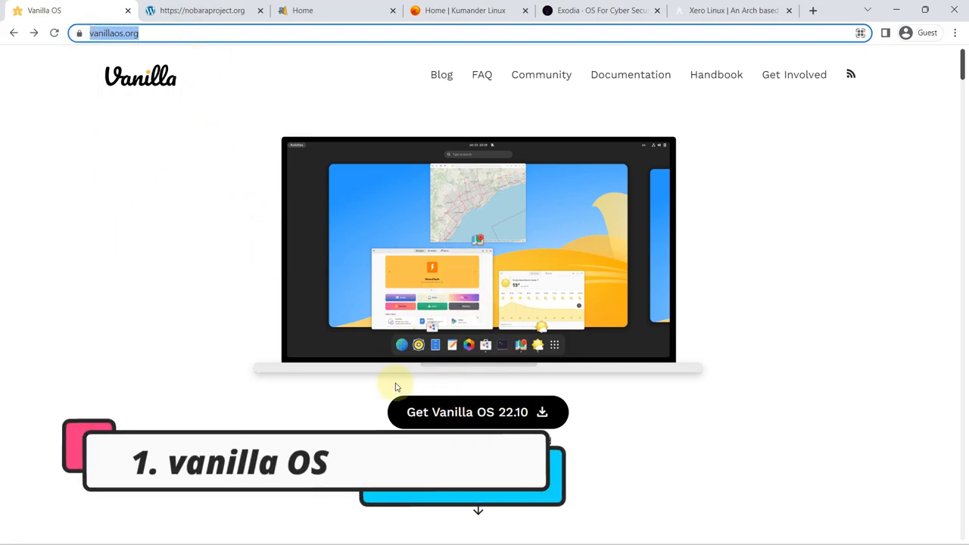
# - Scroll down through the Vanilla OS 22.10-r5 release notes on GitHub
pyautogui.scroll(-3)
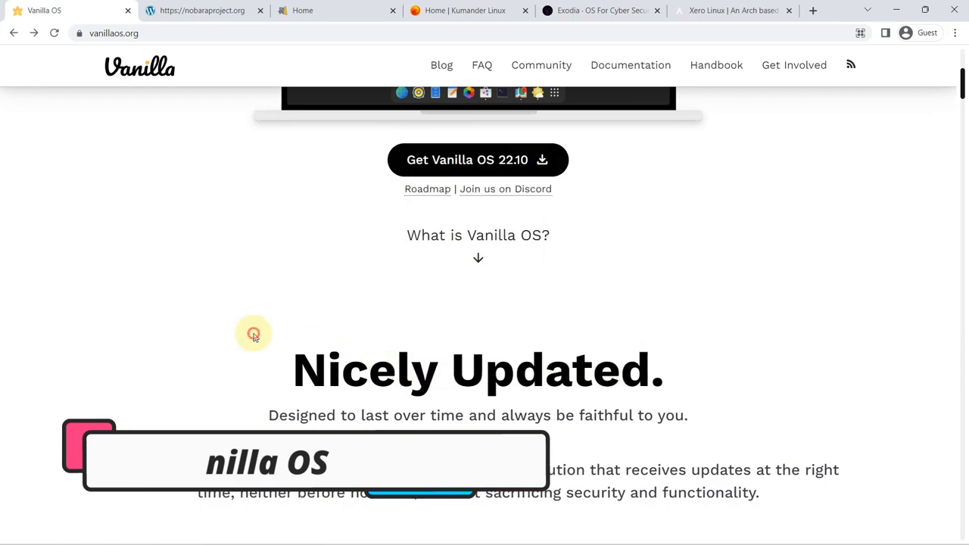
pyautogui.scroll(-3)
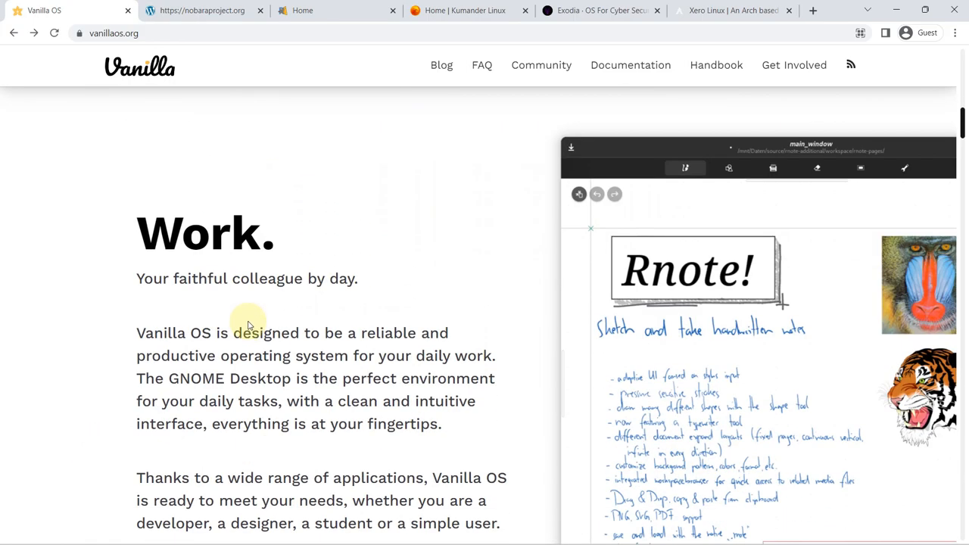
pyautogui.scroll(-3)
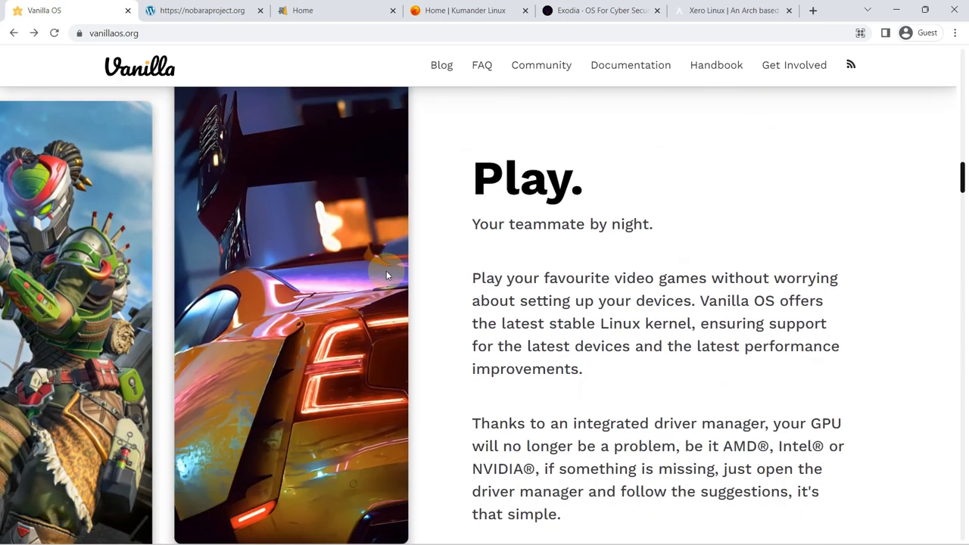
pyautogui.scroll(-3)
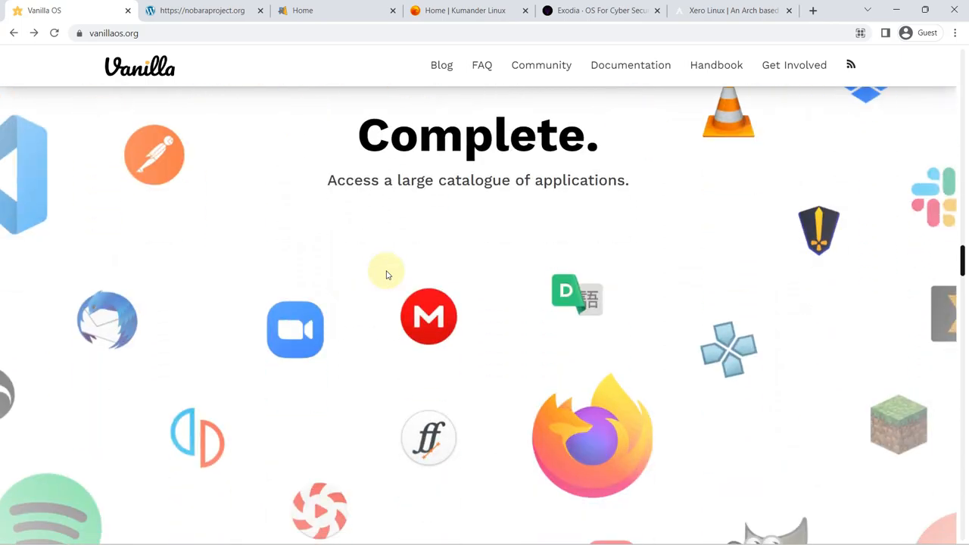
pyautogui.scroll(-3)
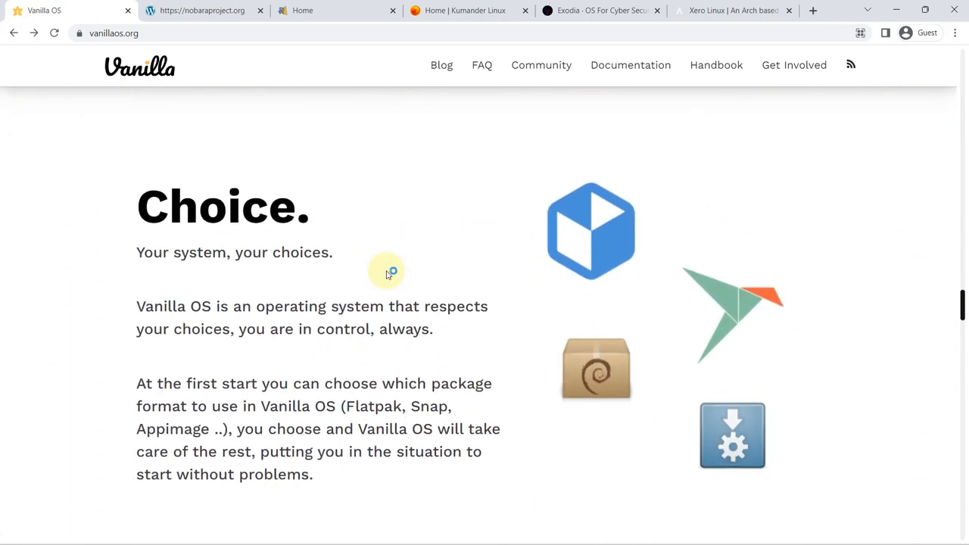
pyautogui.scroll(-3)
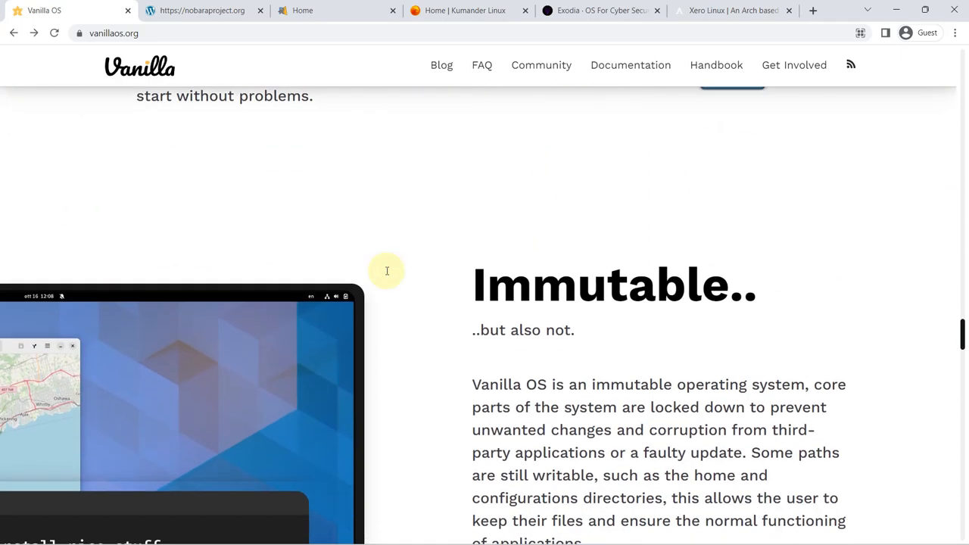
pyautogui.scroll(-3)
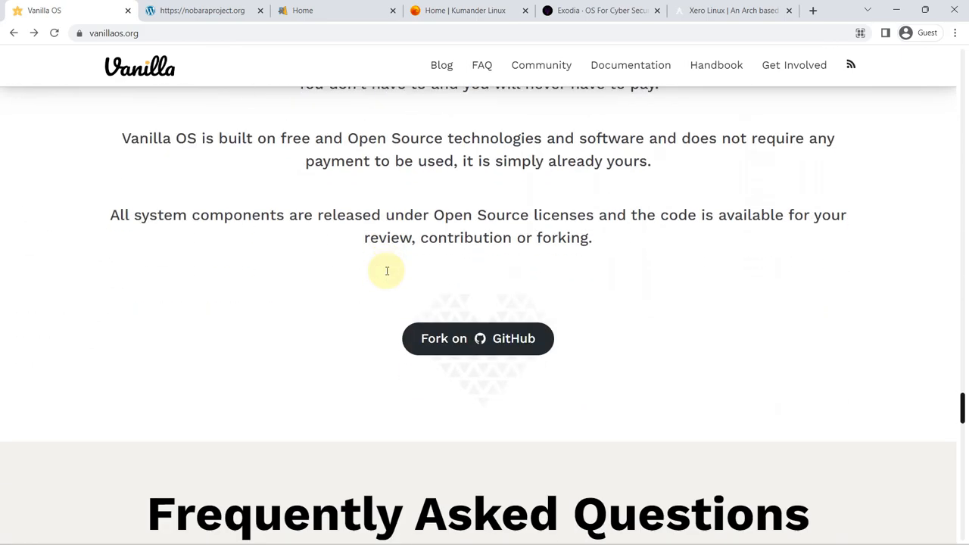
pyautogui.scroll(-3)
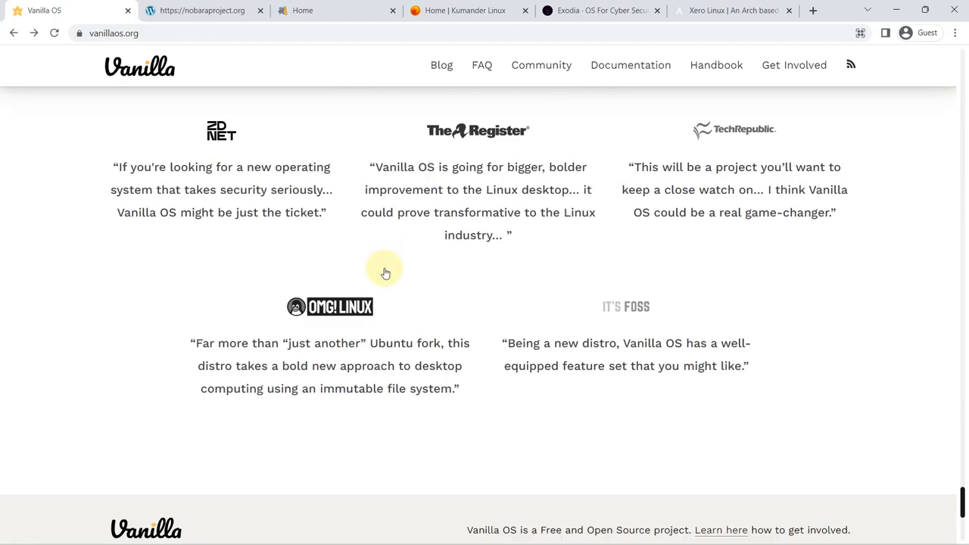
pyautogui.scroll(-3)
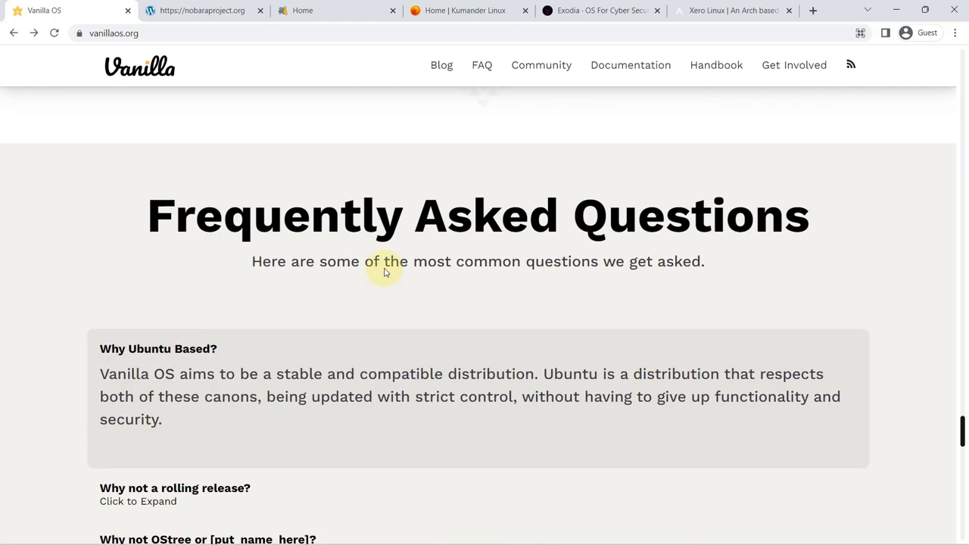
pyautogui.scroll(3)
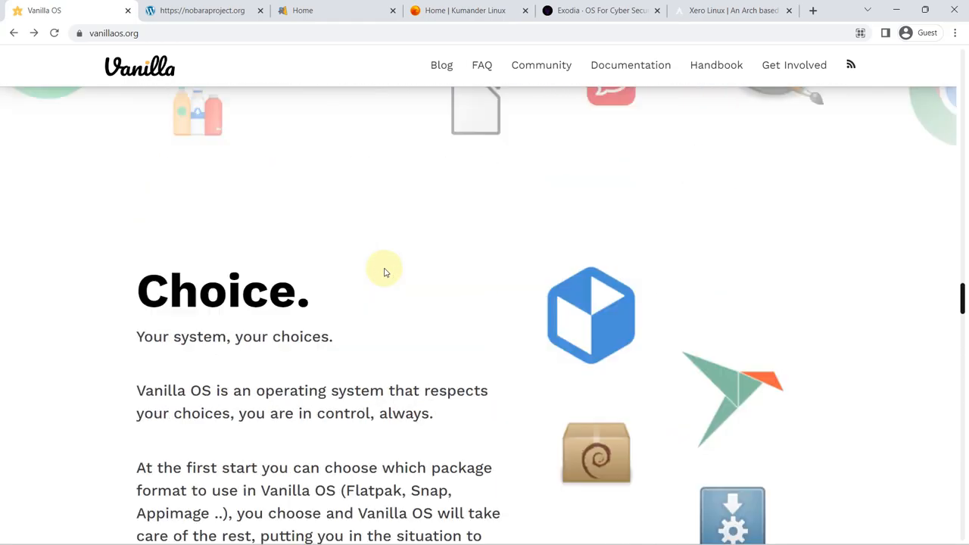
pyautogui.scroll(-3)
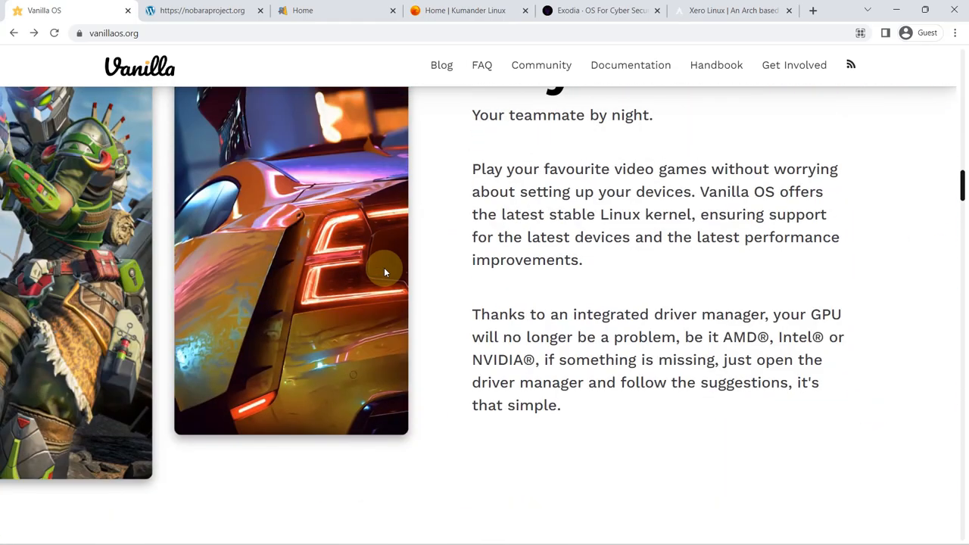
pyautogui.scroll(3)
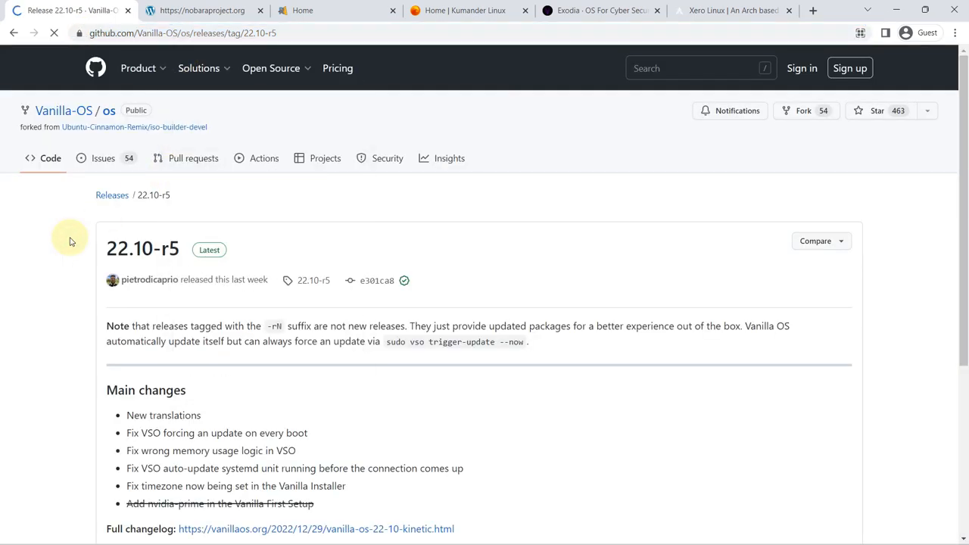
# - Reach the Alternative download section and start the Vanilla OS 22.10 .iso download
pyautogui.scroll(-3)
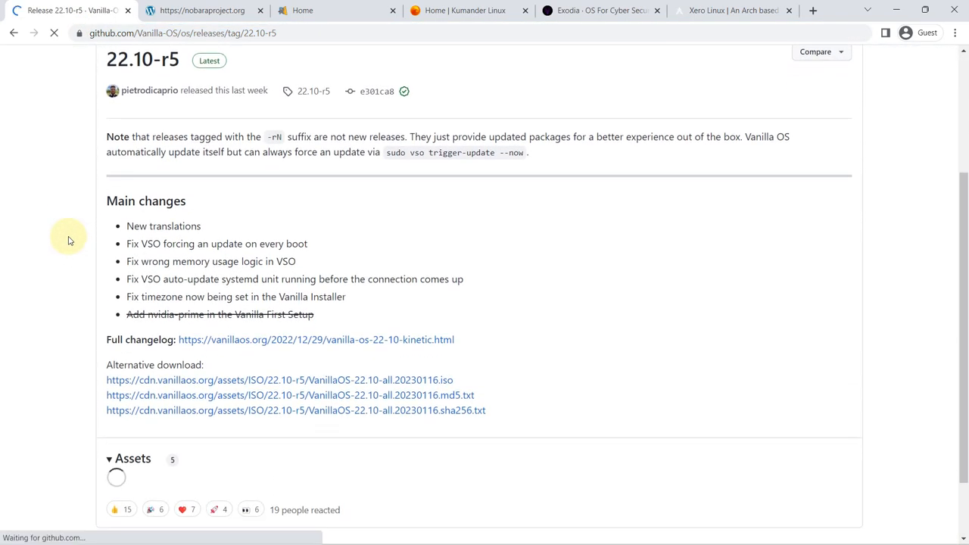
pyautogui.scroll(-3)
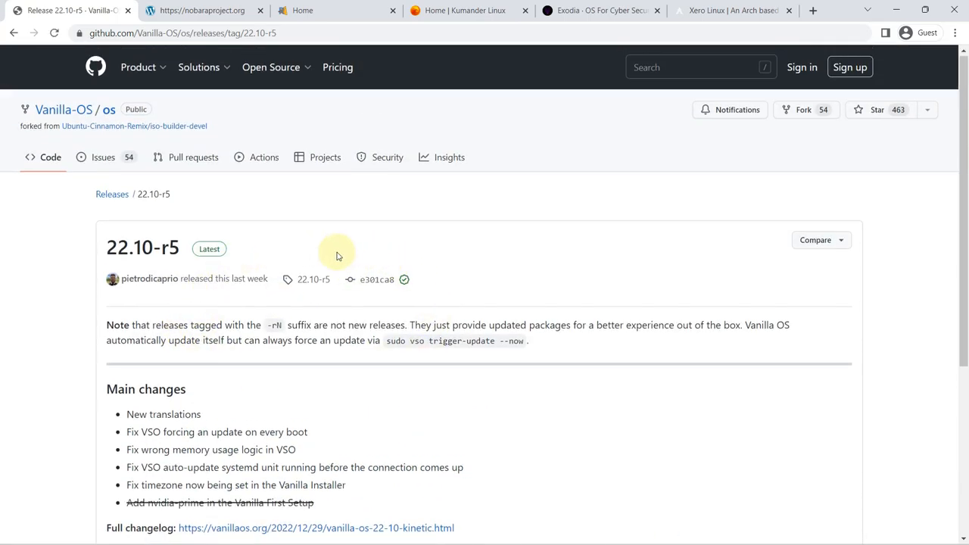
pyautogui.scroll(-3)
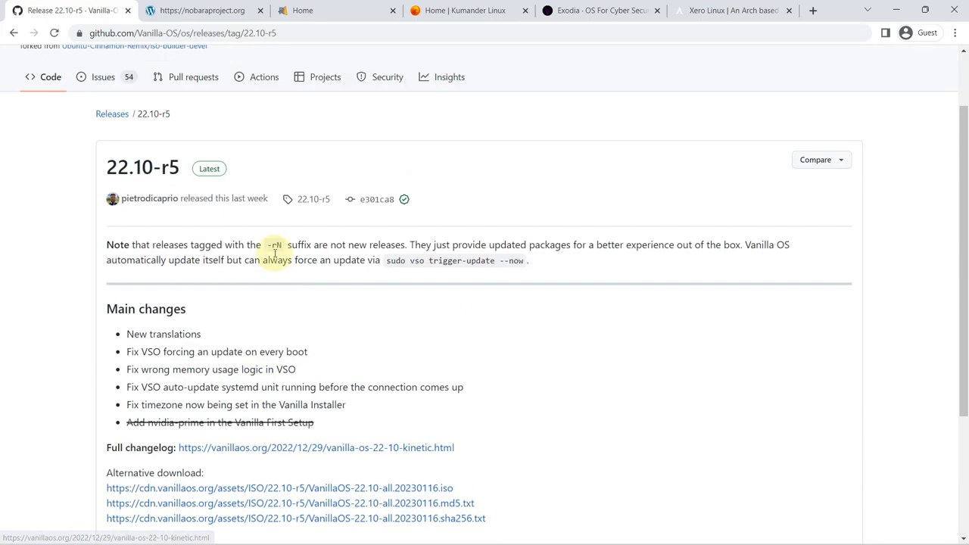
pyautogui.click(12, 33)
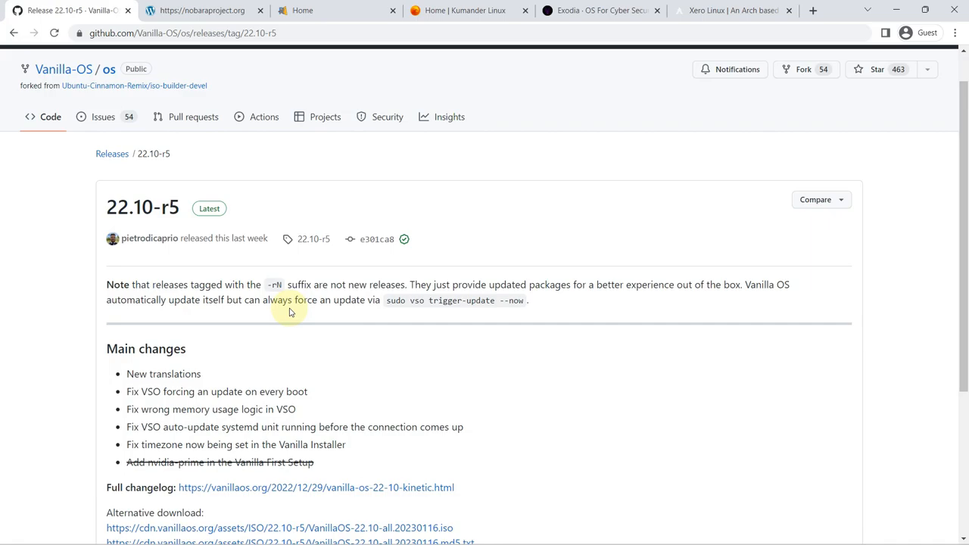
pyautogui.scroll(-3)
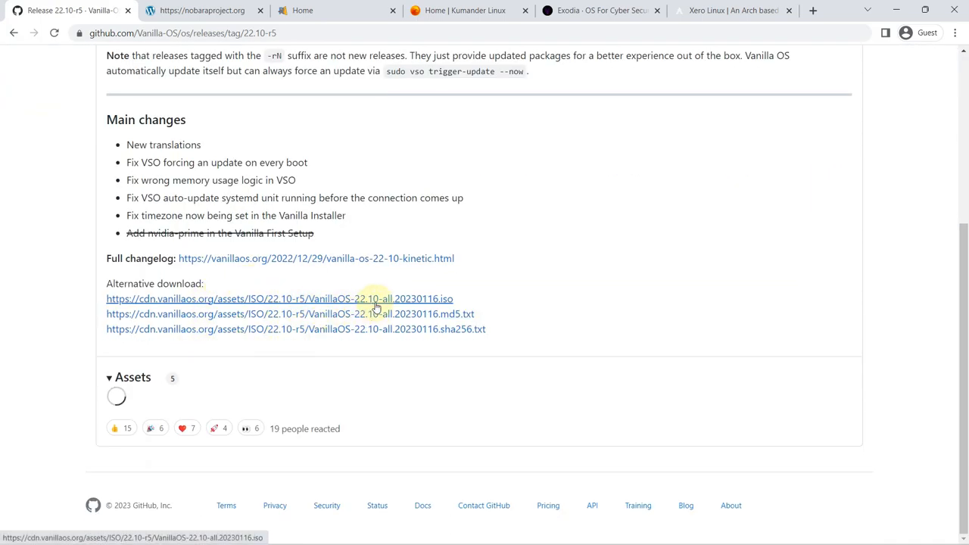
pyautogui.click(375, 298)
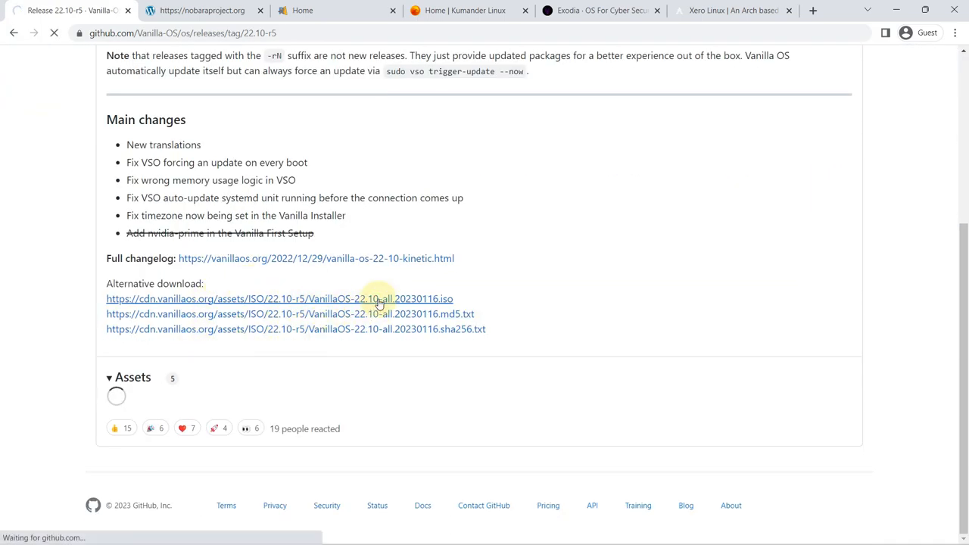
pyautogui.click(279, 299)
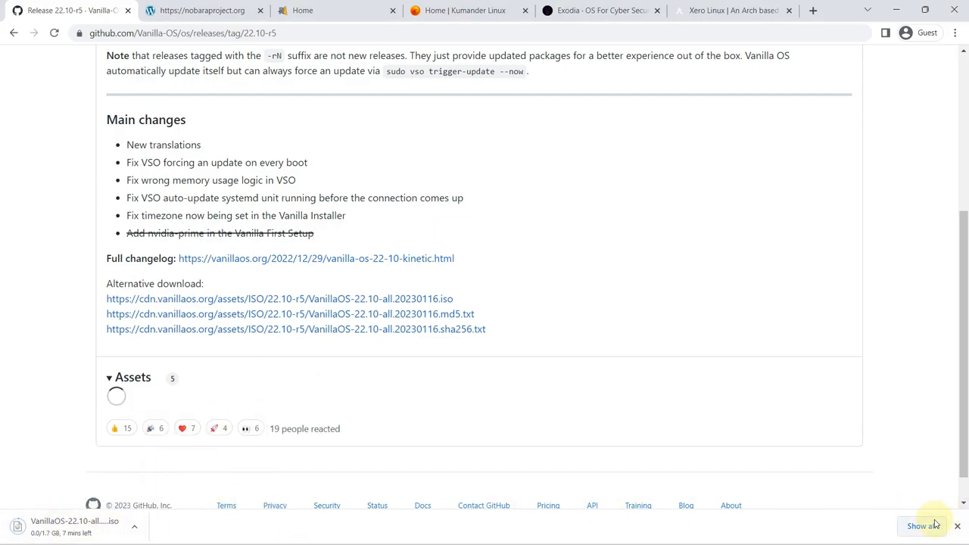
# - Cancel the Vanilla OS ISO in chrome://downloads and switch to the Nobara Project tab
pyautogui.click(923, 527)
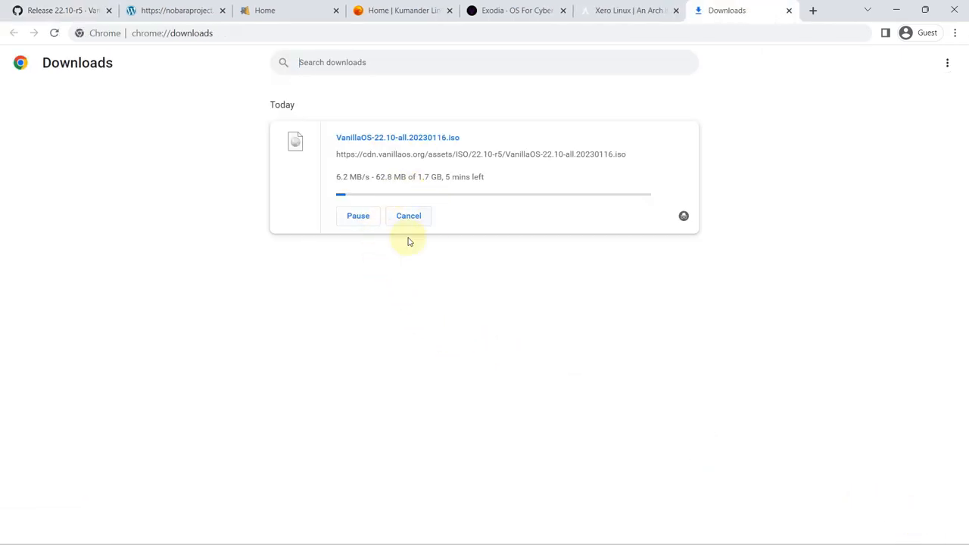
pyautogui.click(408, 215)
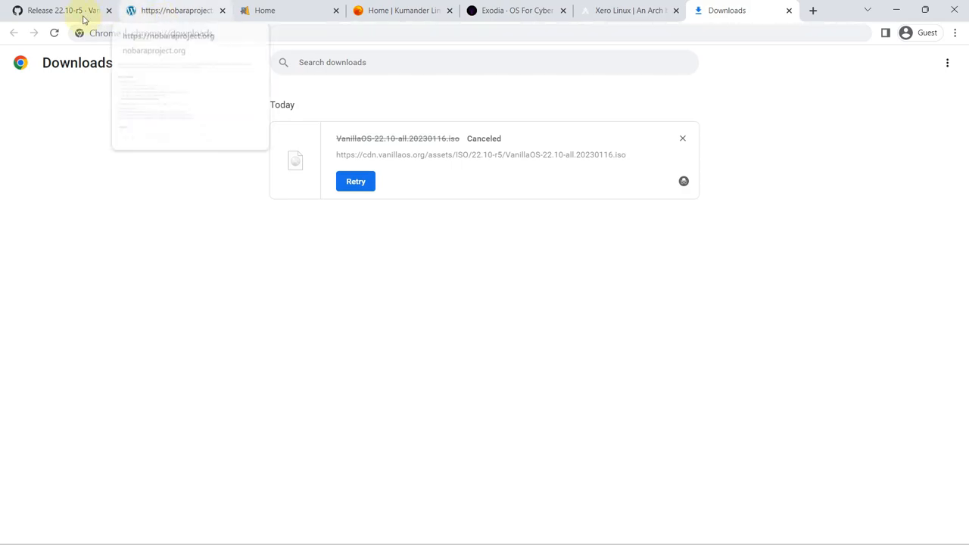
pyautogui.click(60, 9)
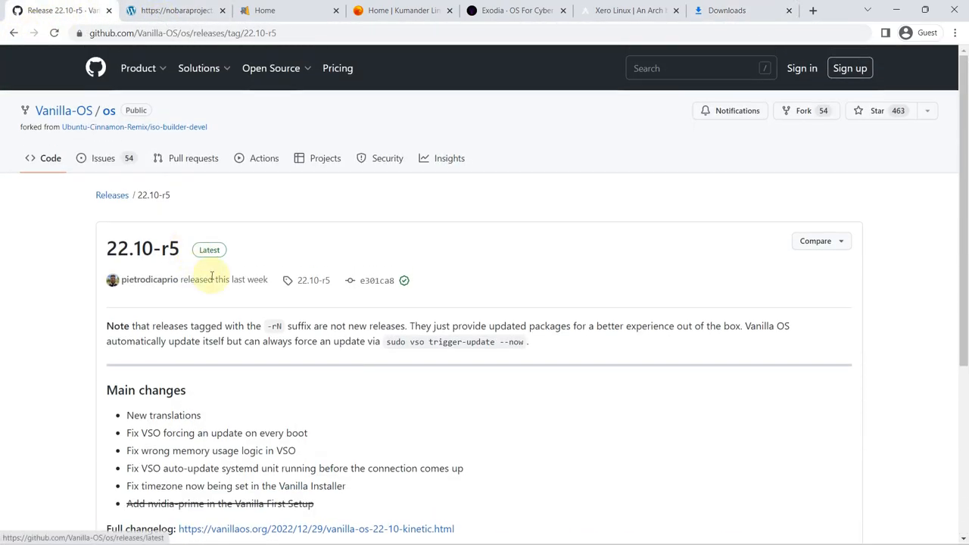
pyautogui.click(13, 33)
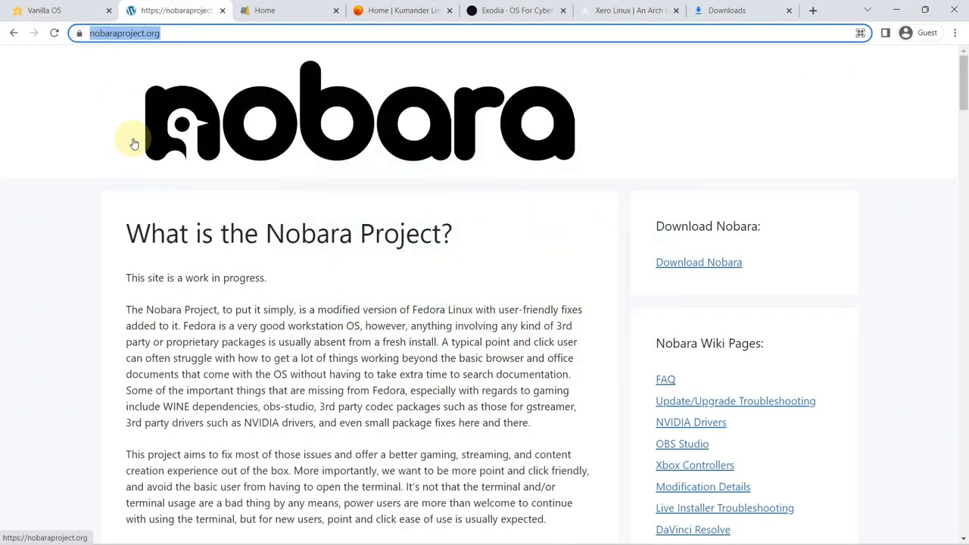
# - Scroll through Nobara's list of patched and included software on the home page
pyautogui.scroll(-3)
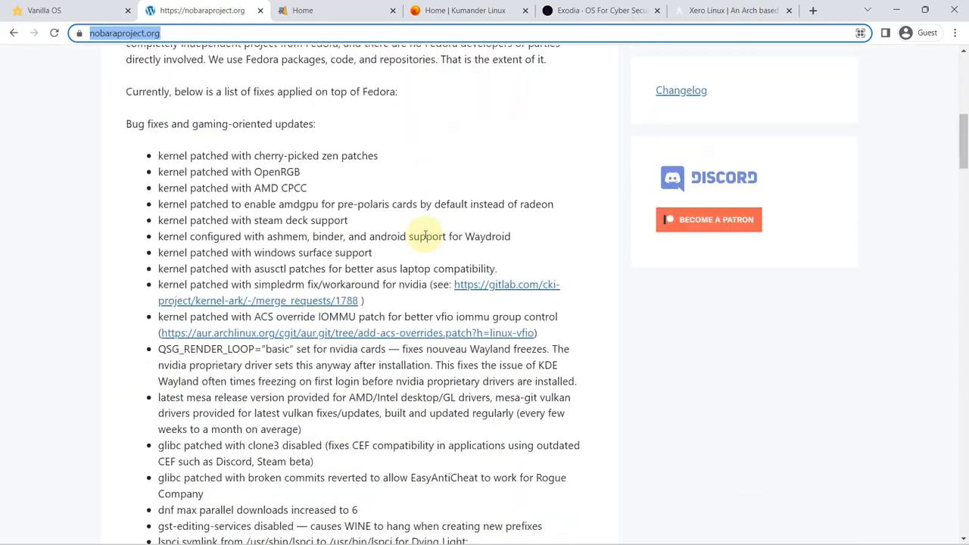
pyautogui.scroll(-3)
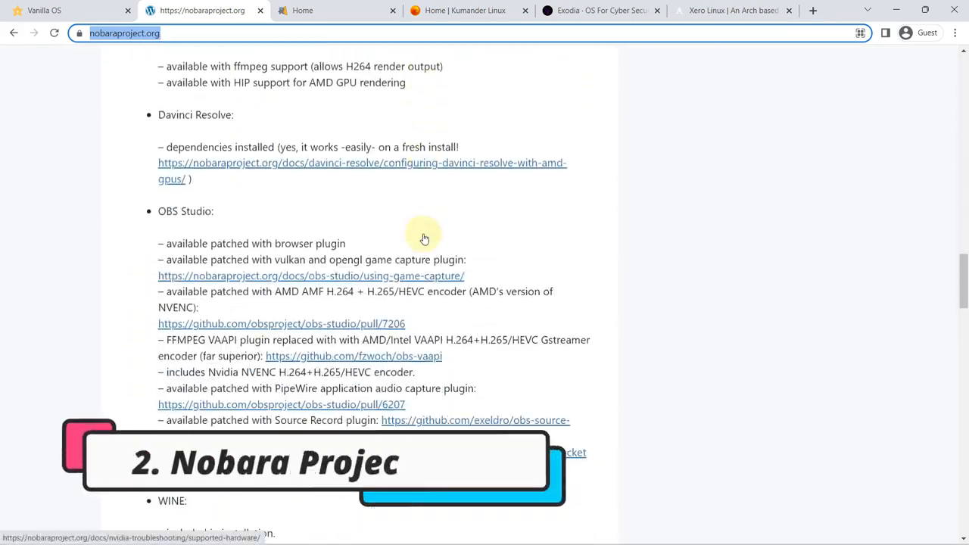
pyautogui.scroll(-3)
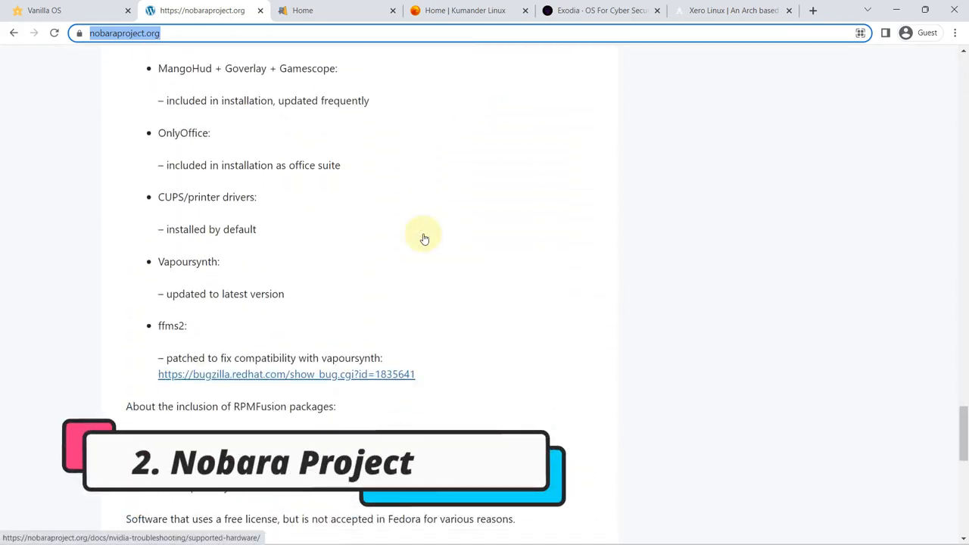
pyautogui.scroll(-3)
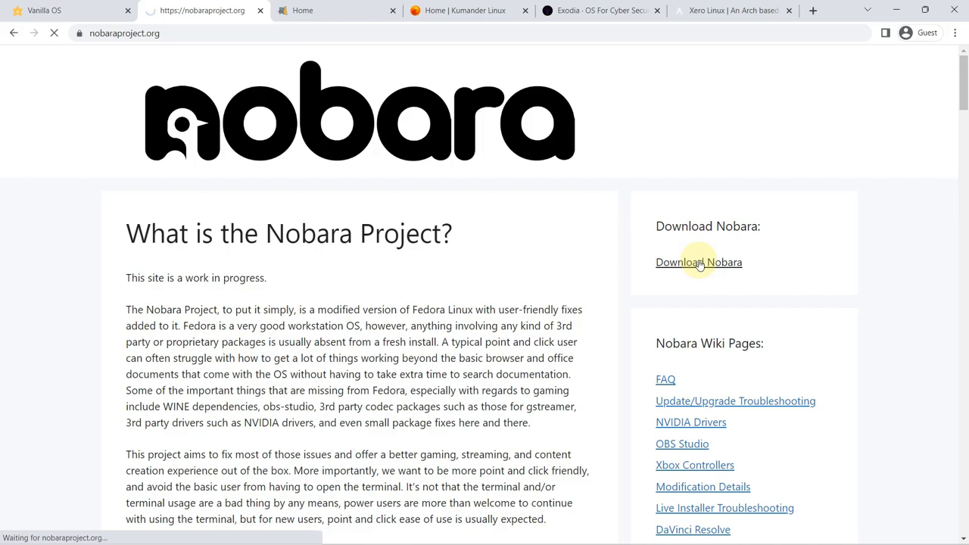
# - From Download Nobara, start the Nobara 37 Official ISO via NA Download and accept the terms
pyautogui.click(698, 262)
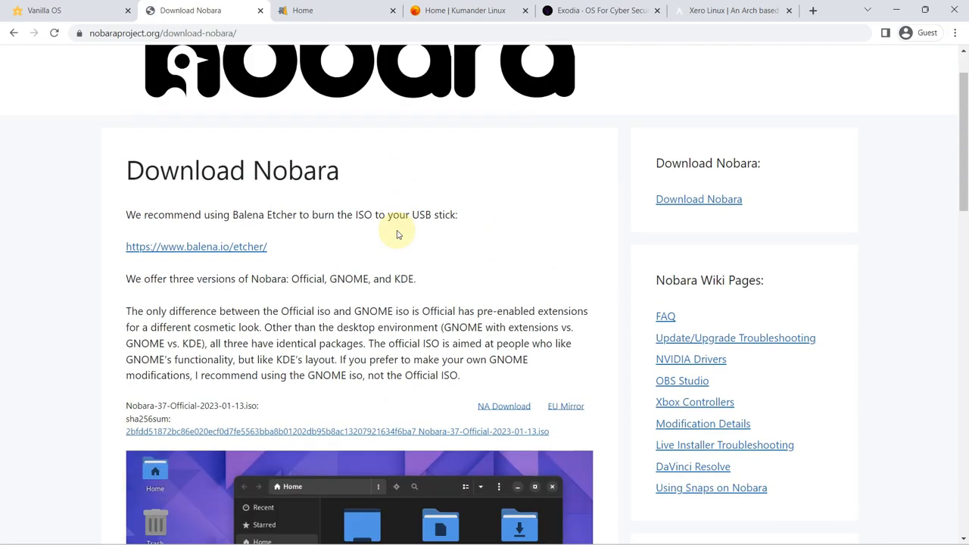
pyautogui.scroll(-3)
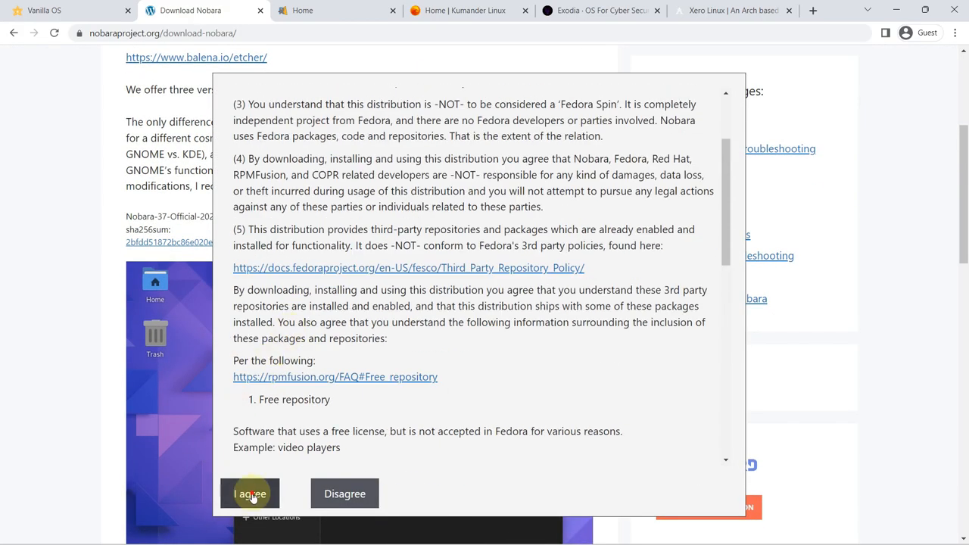
pyautogui.click(250, 493)
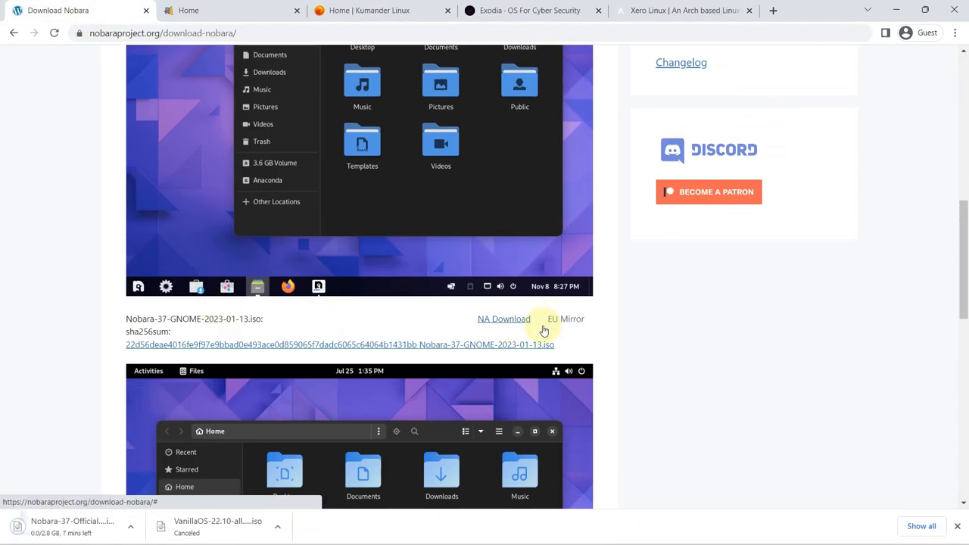
# - Check the Nobara ISO shows canceled in chrome://downloads, then return to the Download Nobara page
pyautogui.click(920, 527)
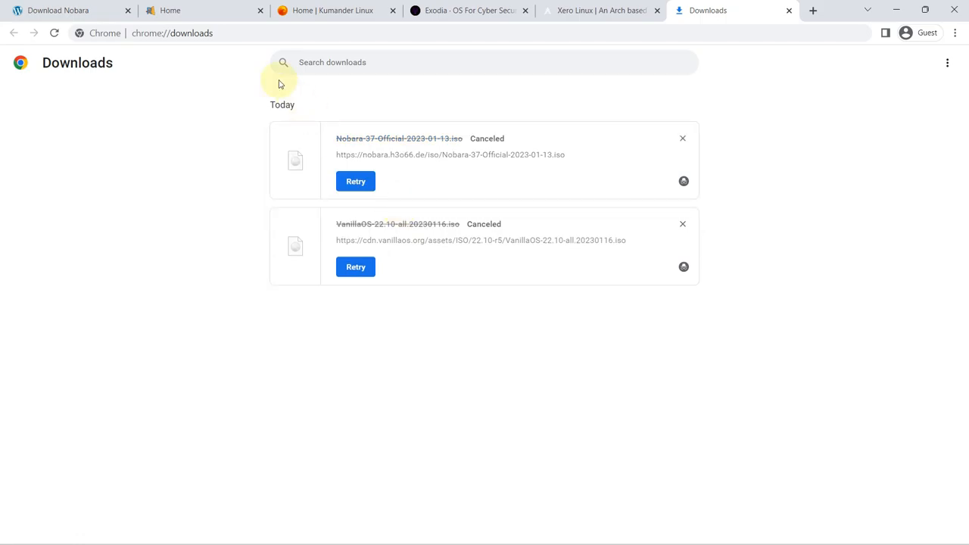
pyautogui.click(68, 9)
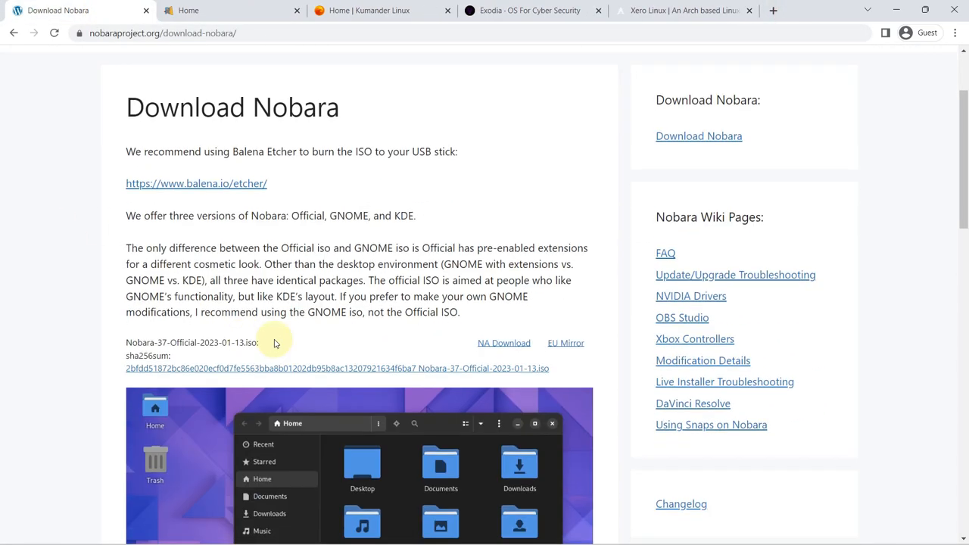
pyautogui.scroll(-3)
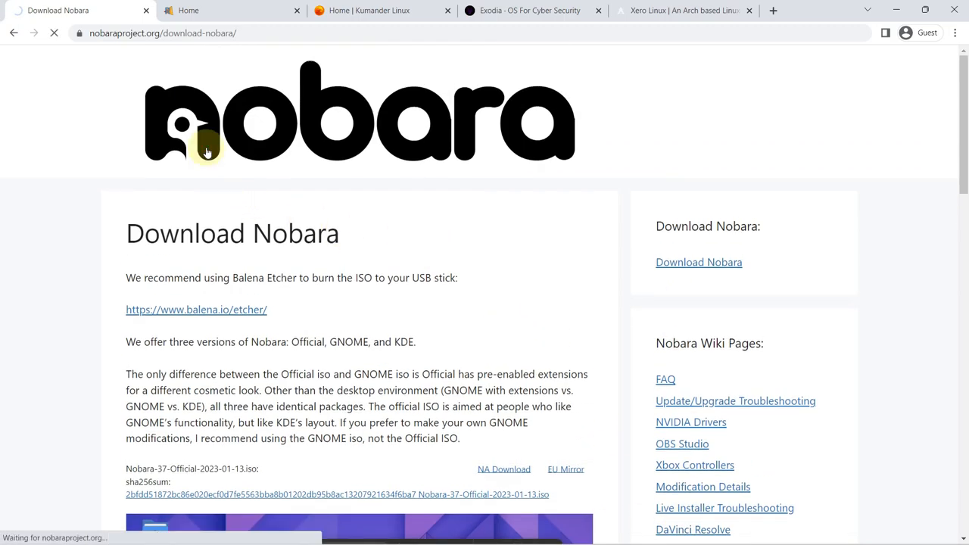
# - Scroll to the bottom of the Nobara home page and navigate to risi.io
pyautogui.scroll(-3)
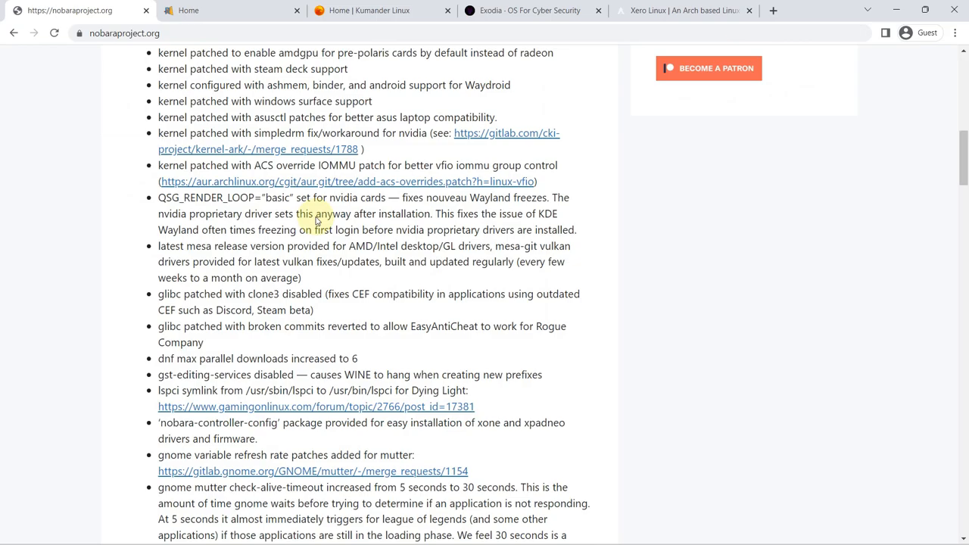
pyautogui.scroll(-3)
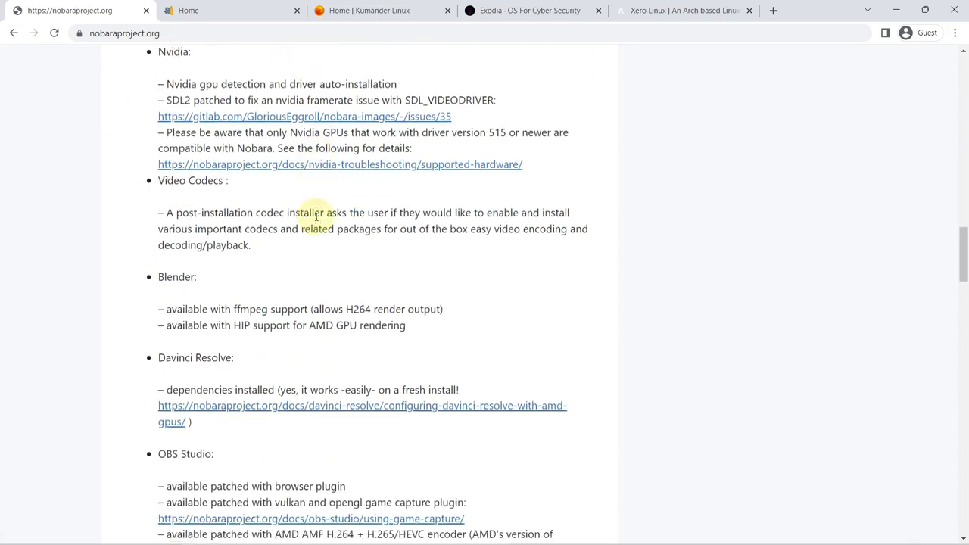
pyautogui.scroll(-3)
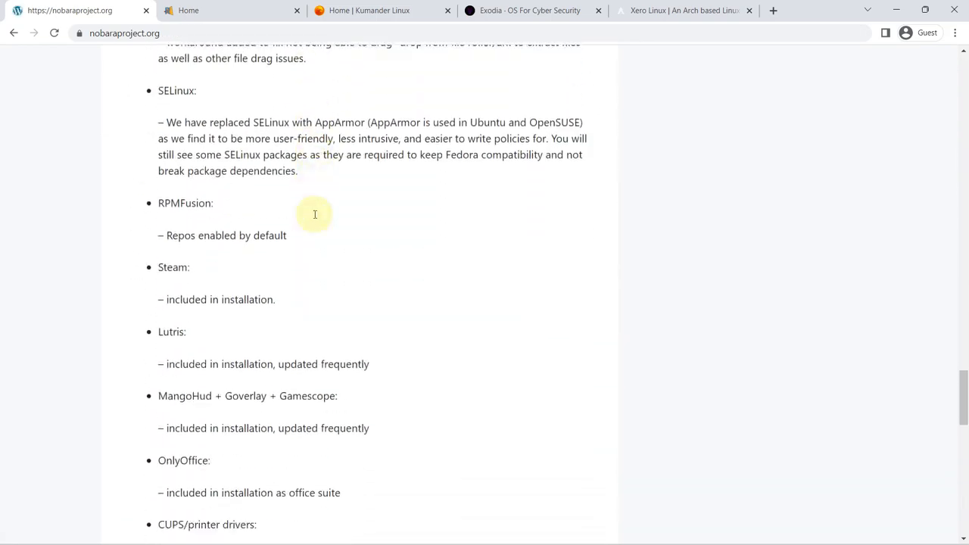
pyautogui.scroll(-3)
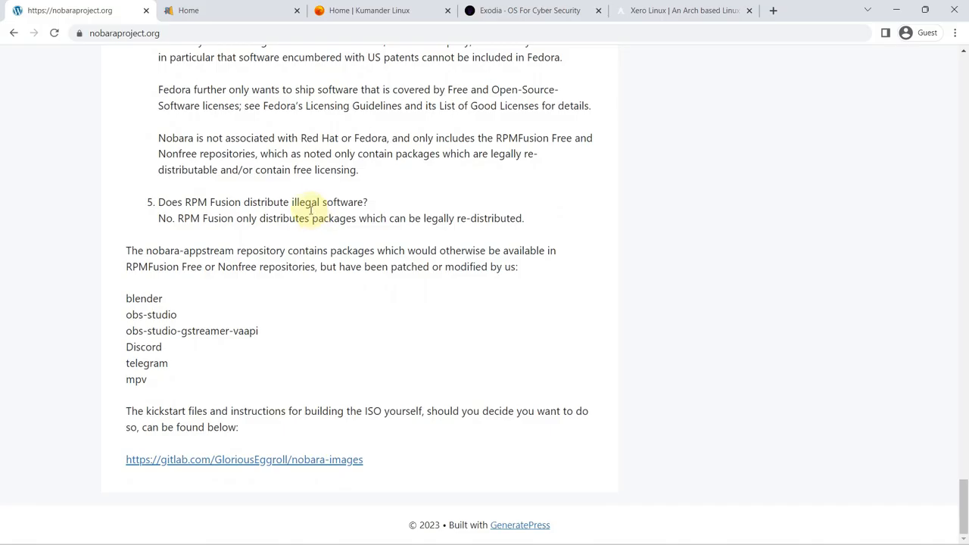
pyautogui.write('risi.io')
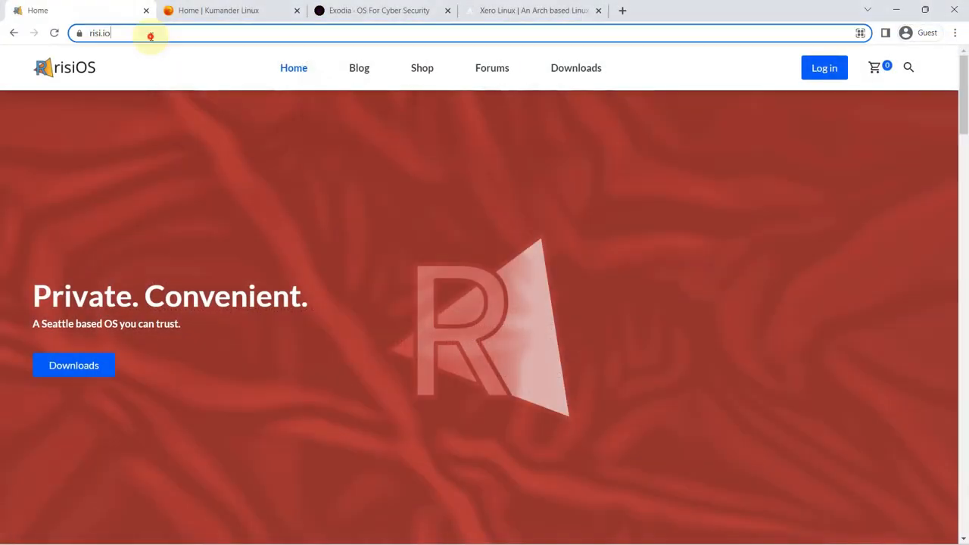
pyautogui.scroll(-3)
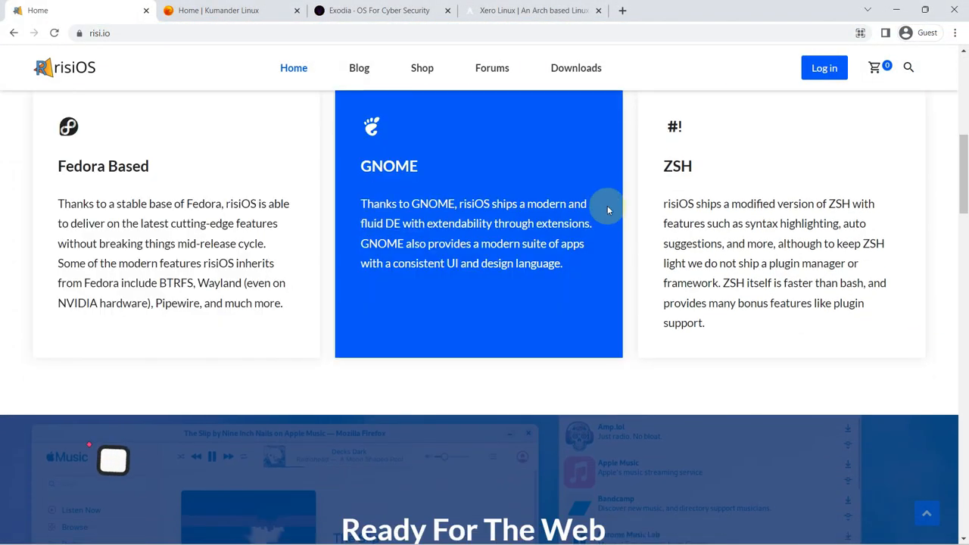
pyautogui.scroll(-3)
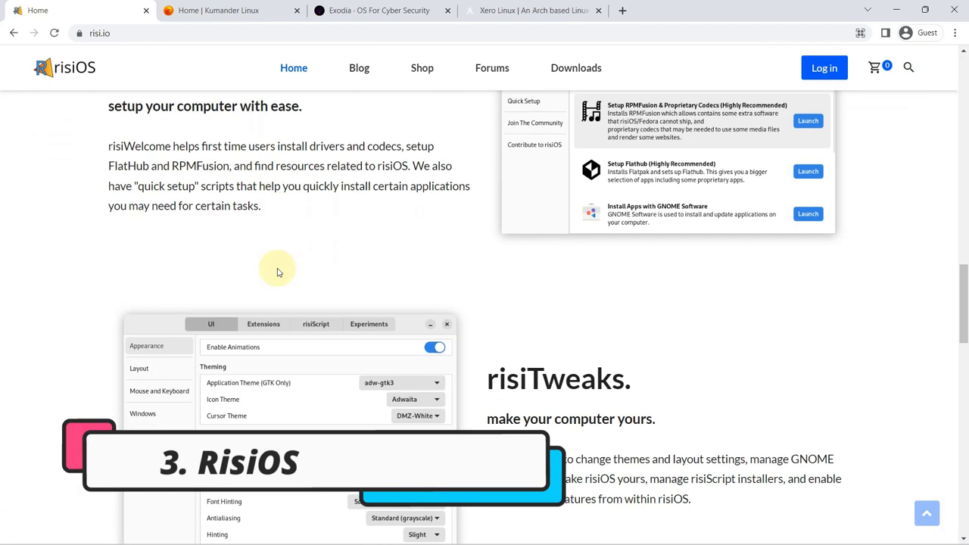
pyautogui.scroll(-3)
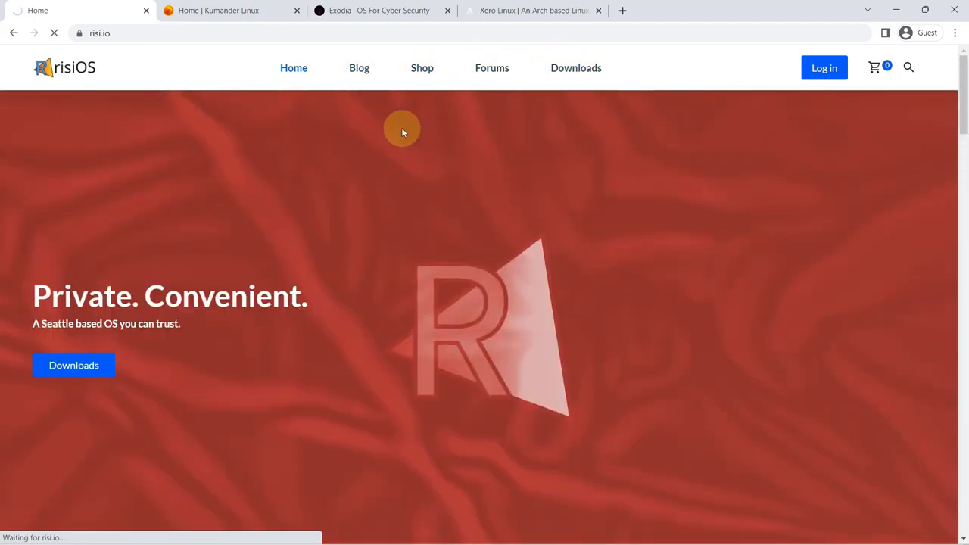
# - Review the risiOS Downloads page's system requirements and mirror downloads
pyautogui.click(575, 67)
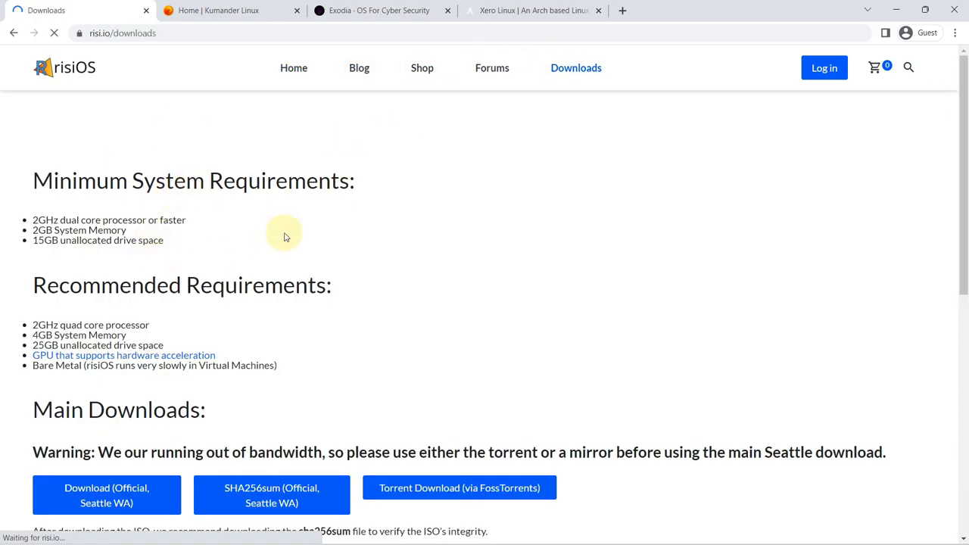
pyautogui.scroll(-3)
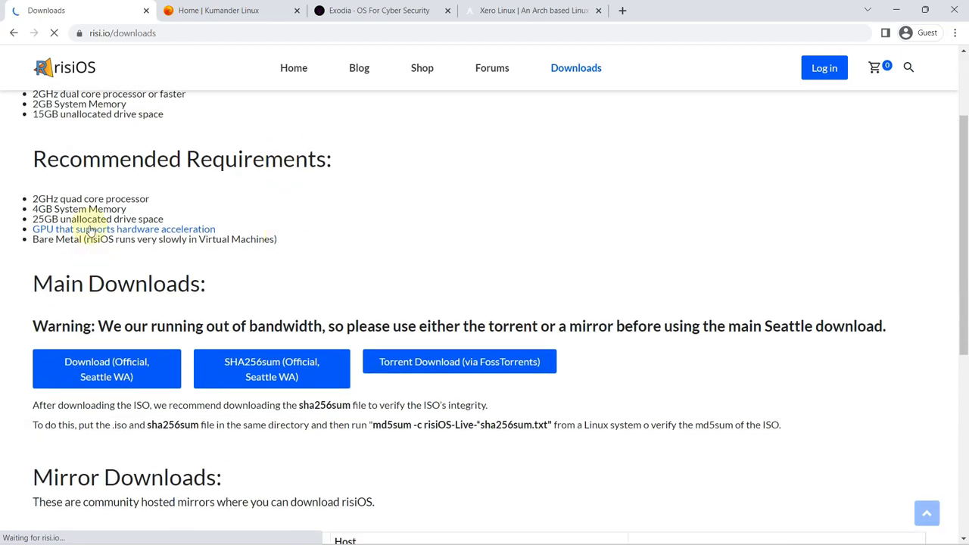
pyautogui.scroll(-3)
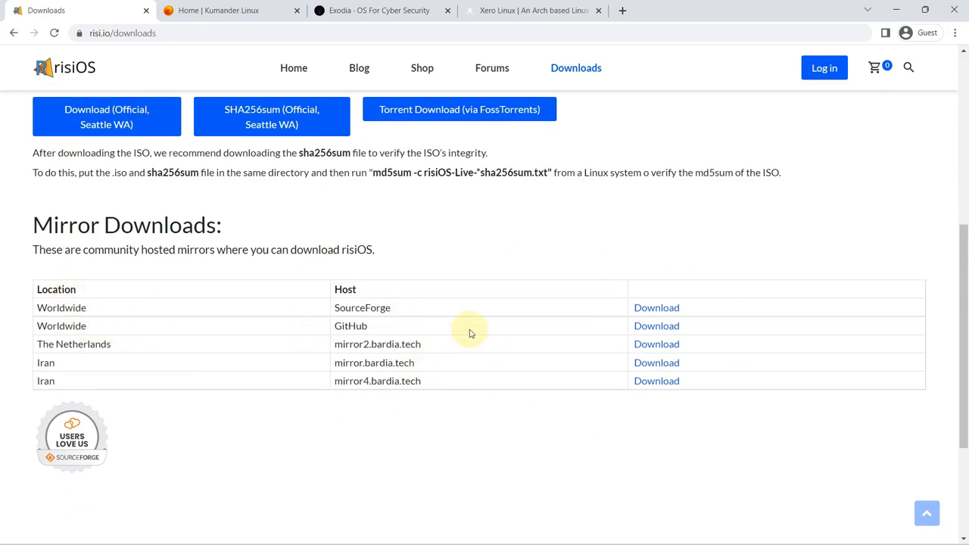
pyautogui.scroll(3)
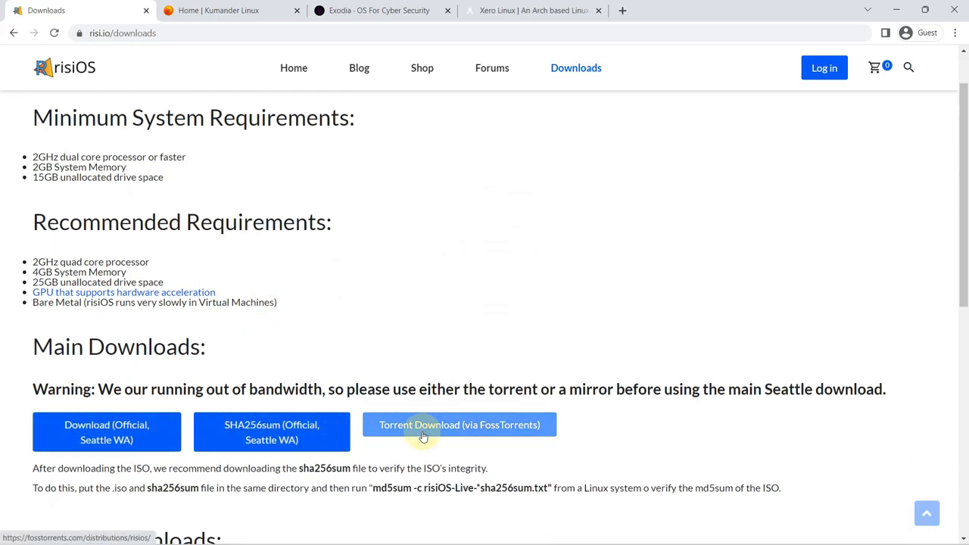
# - Try the risiOS Torrent Download option, then move to the risiOS blog
pyautogui.click(106, 432)
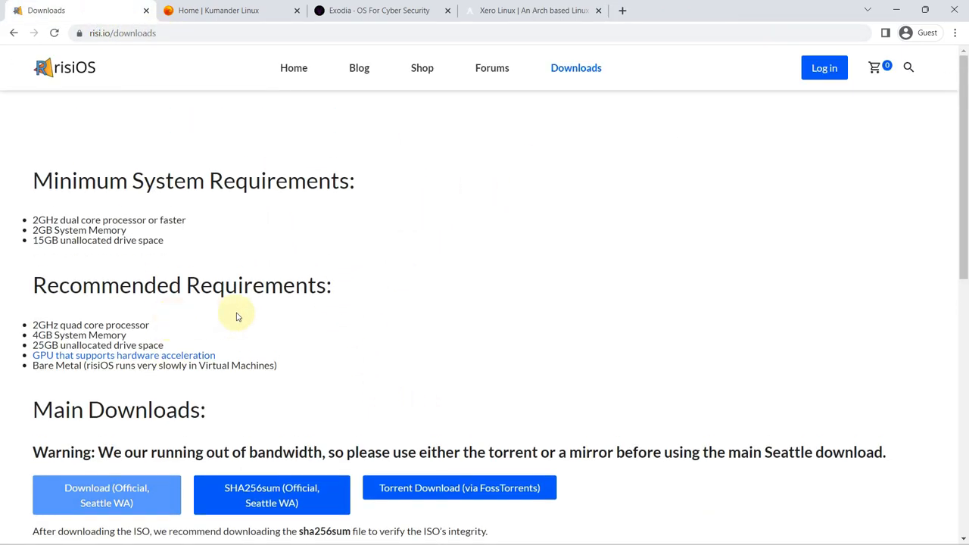
pyautogui.click(106, 495)
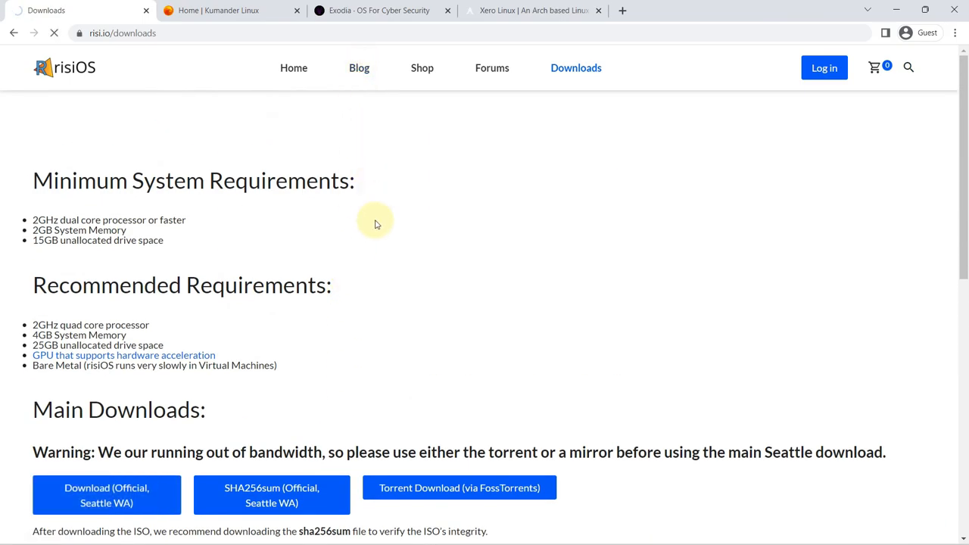
pyautogui.click(359, 66)
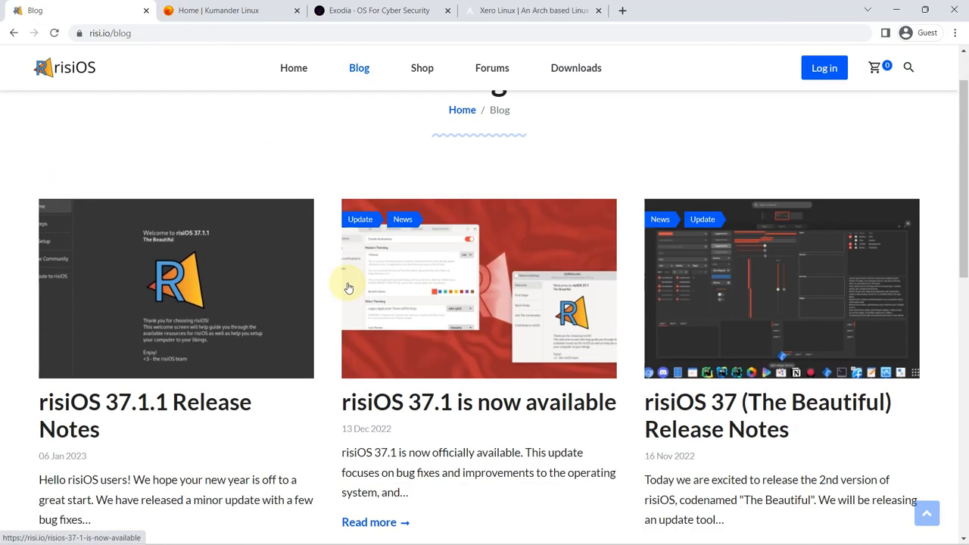
# - Skim the risiOS blog's release-note posts and return to the risiOS home page
pyautogui.scroll(-3)
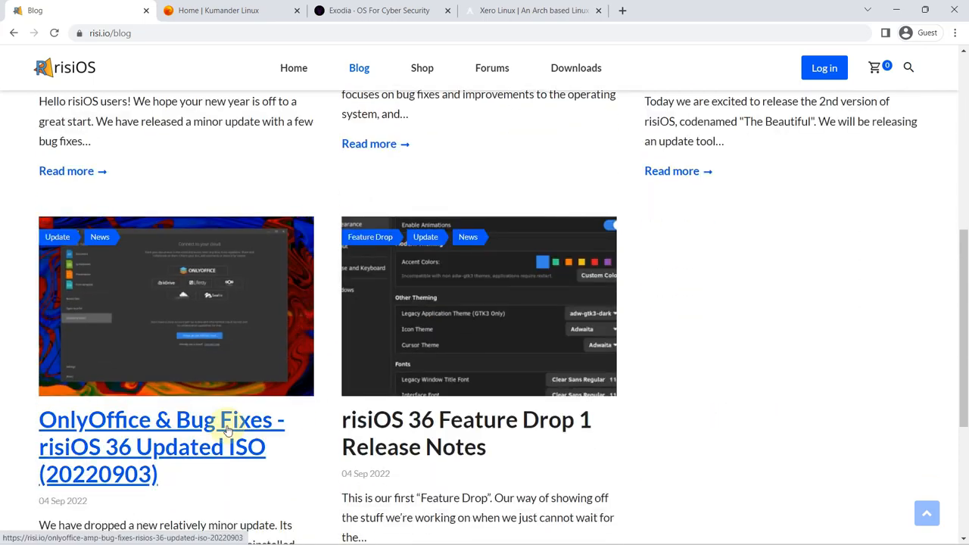
pyautogui.click(64, 67)
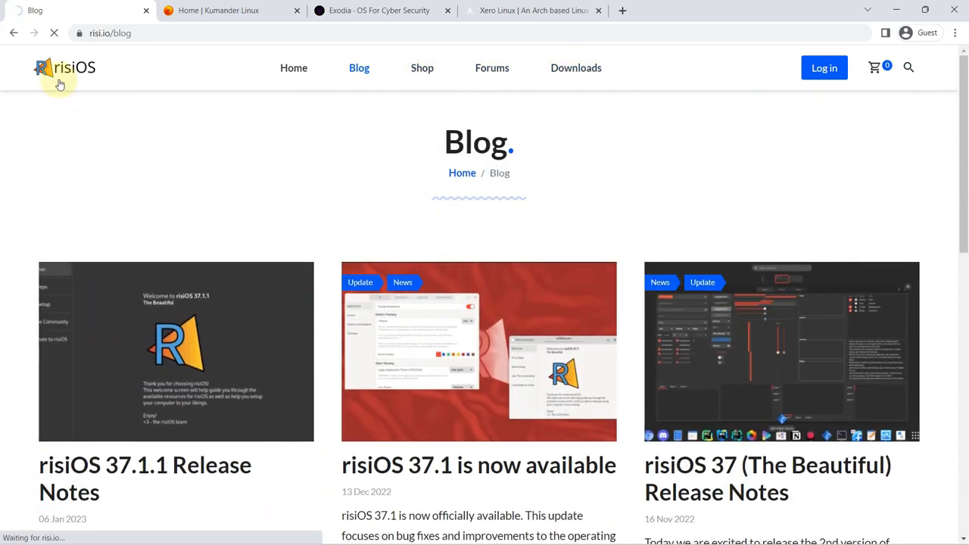
pyautogui.click(64, 66)
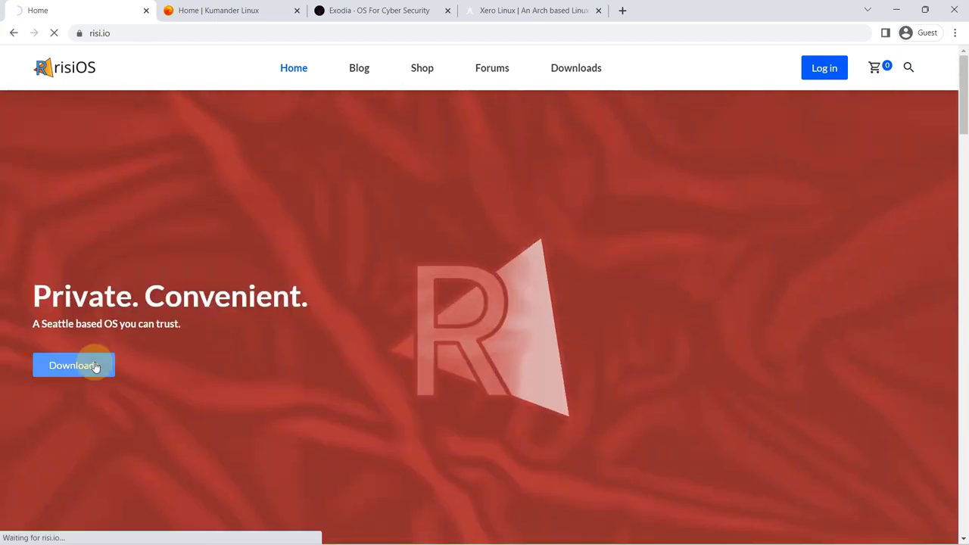
# - Revisit the risiOS Downloads requirements and mirror list, then switch to the Kumander Linux tab
pyautogui.click(73, 365)
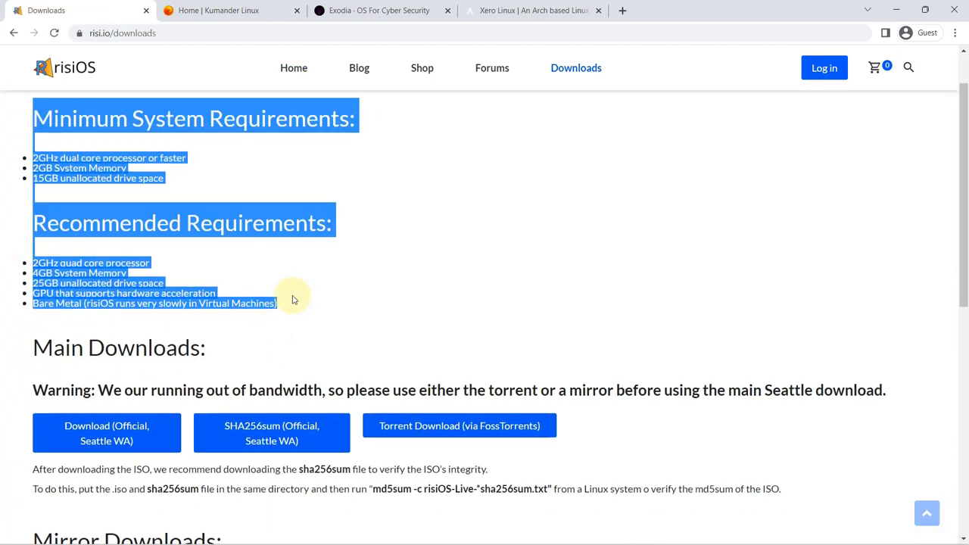
pyautogui.scroll(-3)
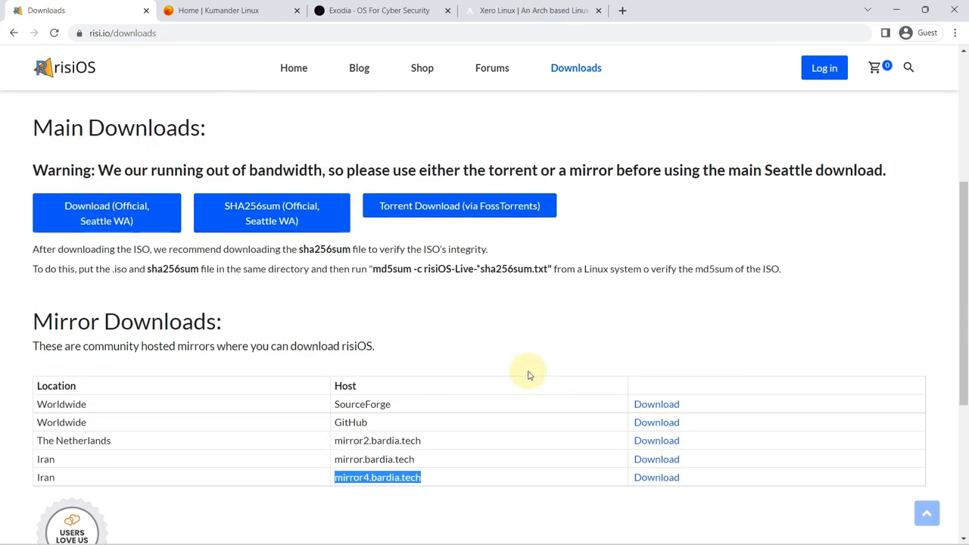
pyautogui.scroll(3)
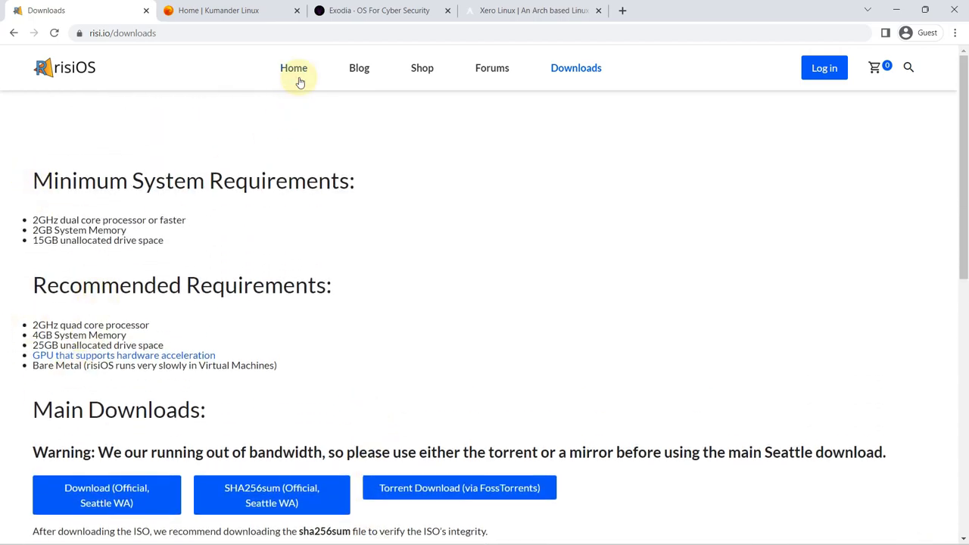
pyautogui.scroll(-3)
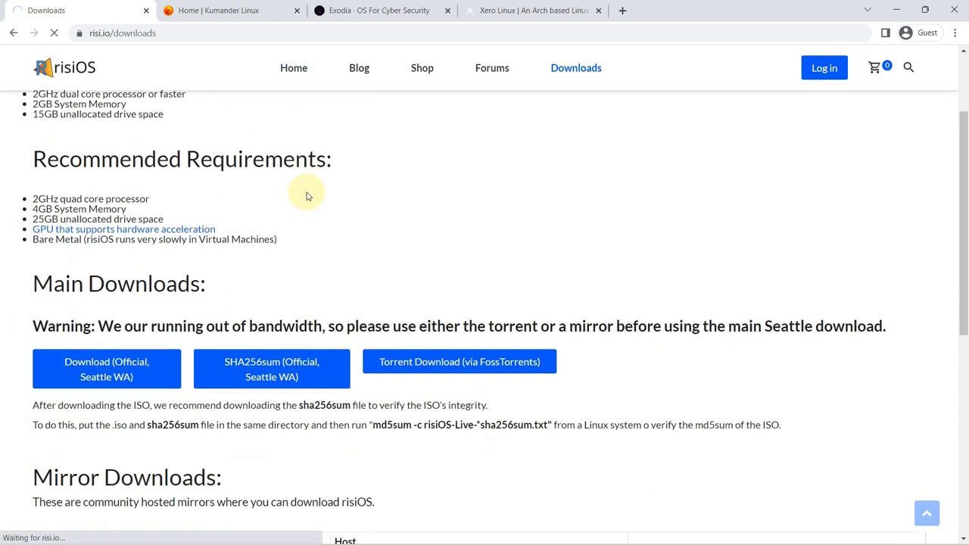
pyautogui.click(293, 66)
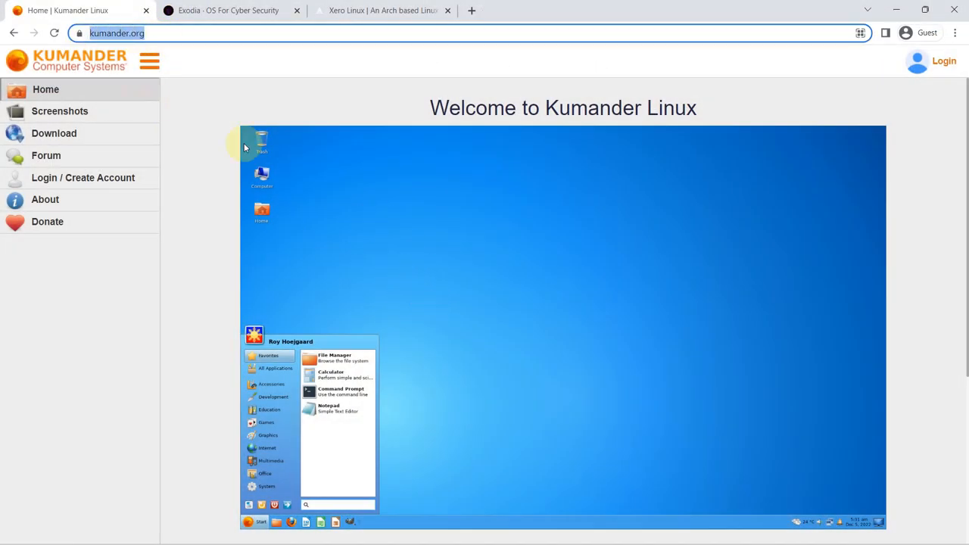
# - View Kumander Linux's Screenshots gallery, then go to its Download page for 1.0 Release Candidate 1
pyautogui.scroll(-3)
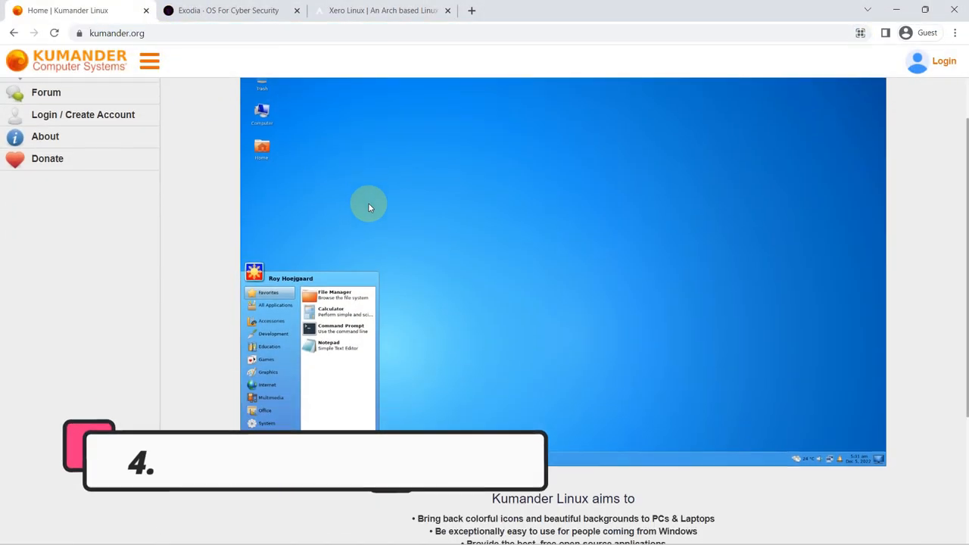
pyautogui.scroll(-3)
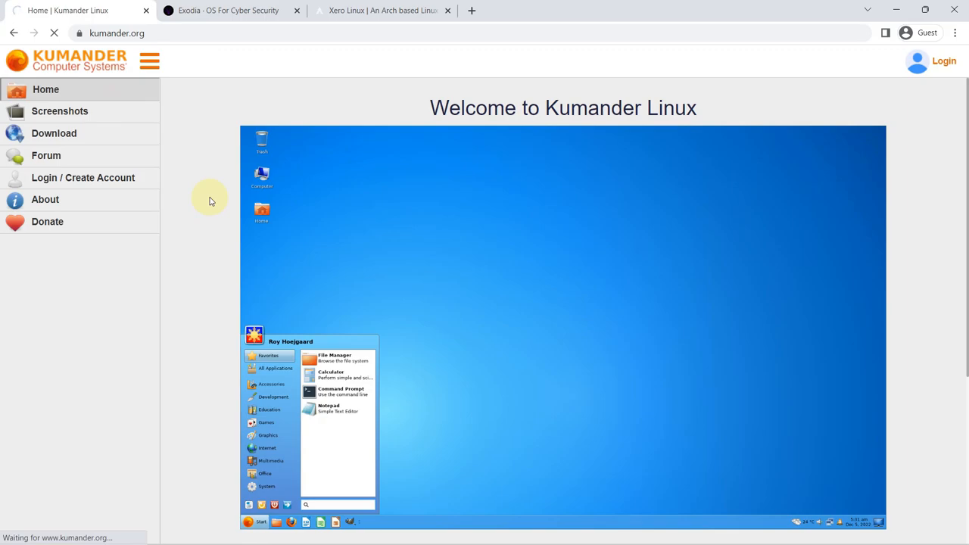
pyautogui.click(59, 110)
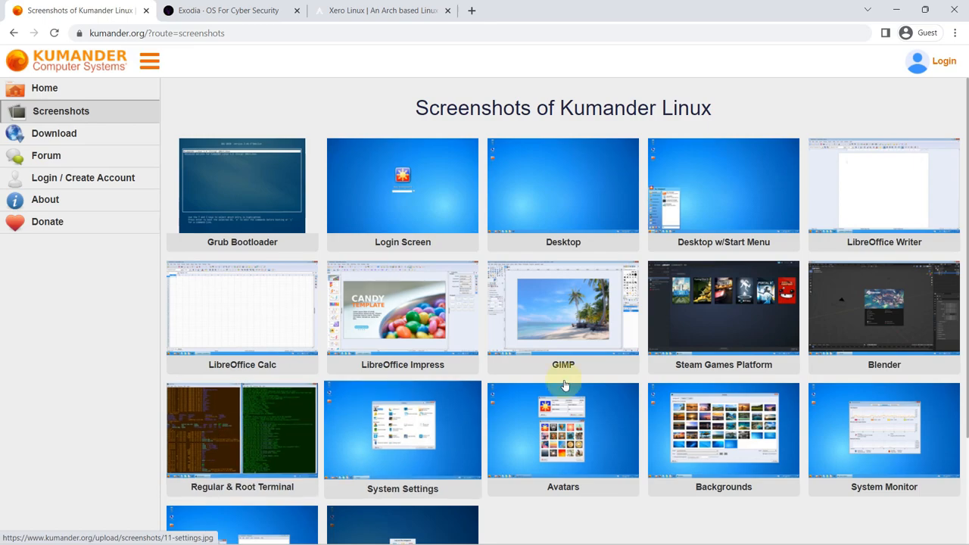
pyautogui.click(54, 133)
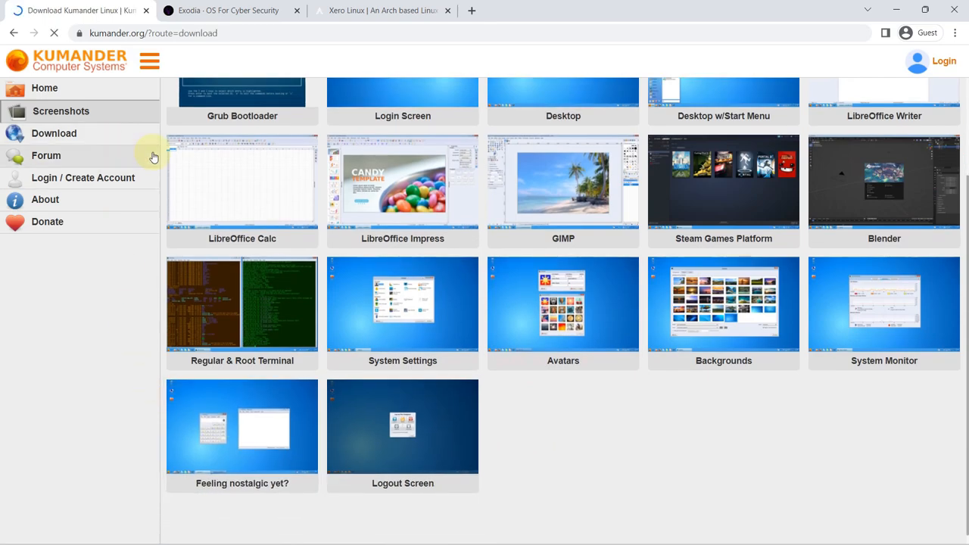
pyautogui.click(54, 133)
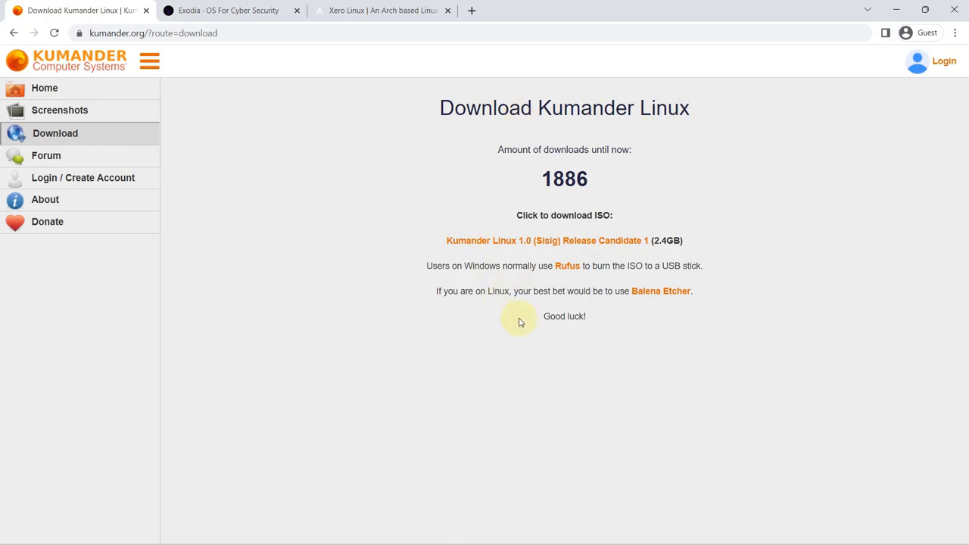
pyautogui.moveTo(570, 233)
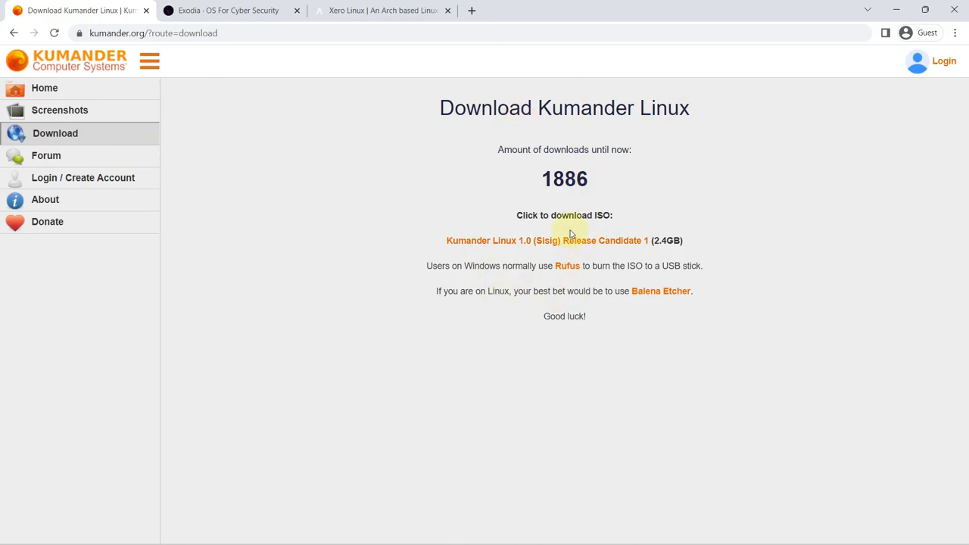
# - Start the Kumander Linux 1.0 ISO download, read the About page, and head back to Download
pyautogui.click(547, 239)
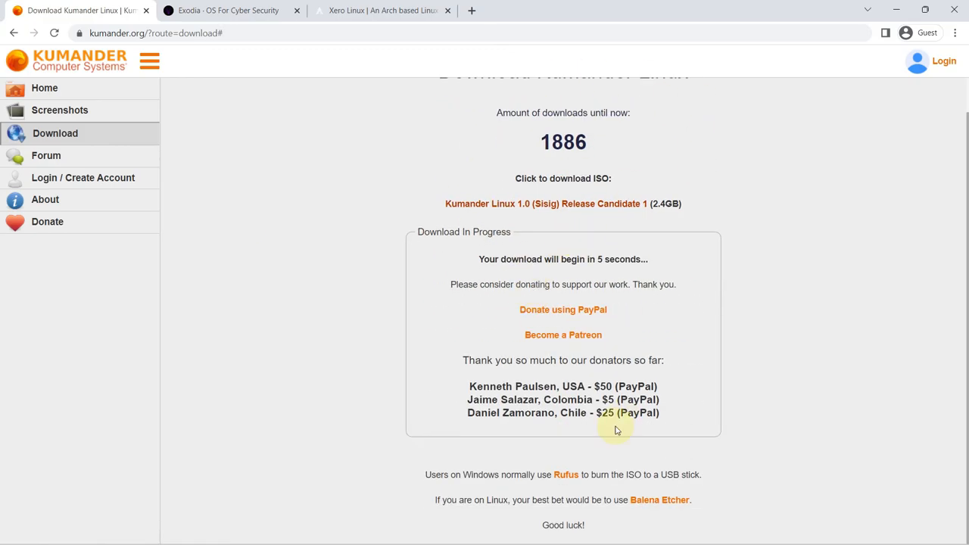
pyautogui.moveTo(712, 276)
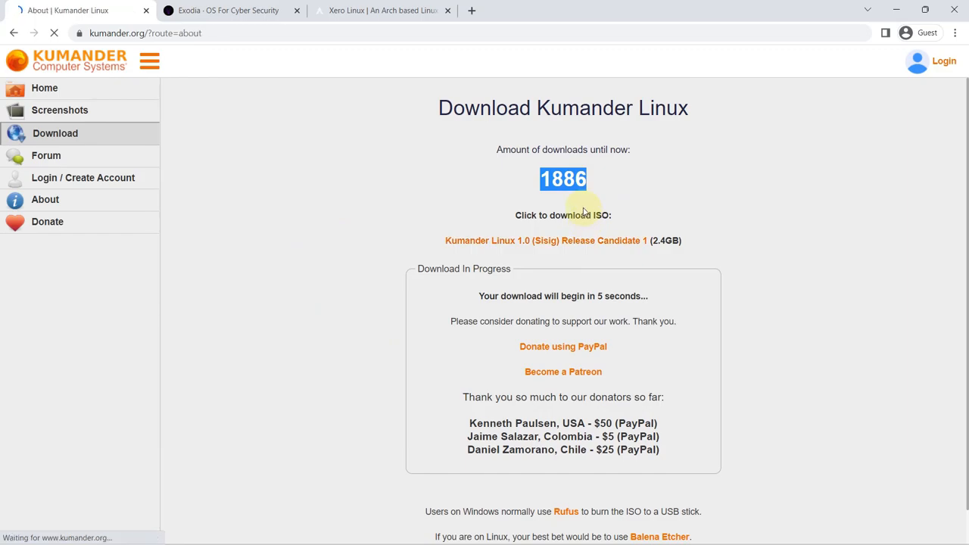
pyautogui.click(46, 199)
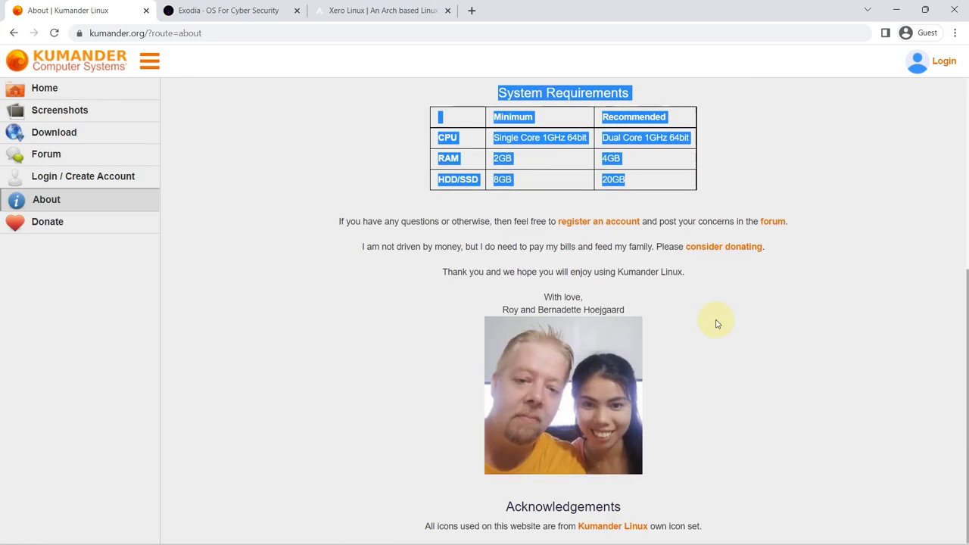
pyautogui.click(54, 132)
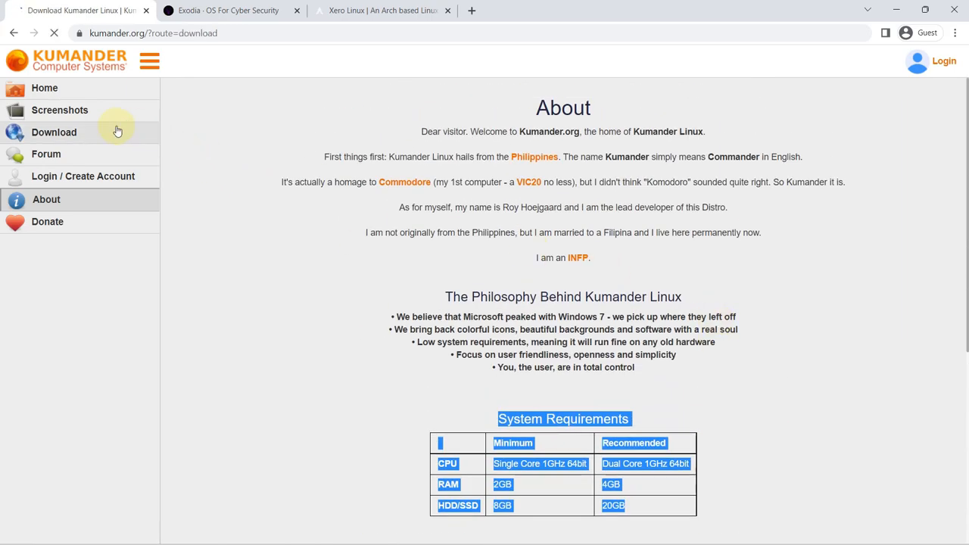
# - Trigger the Kumander ISO download again from the Download page, then return to the welcome page
pyautogui.click(54, 132)
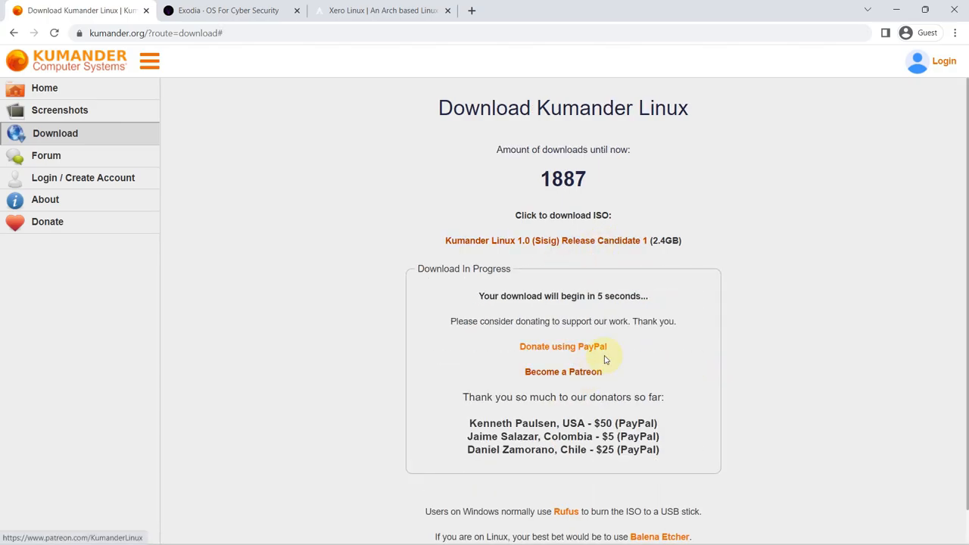
pyautogui.moveTo(646, 296)
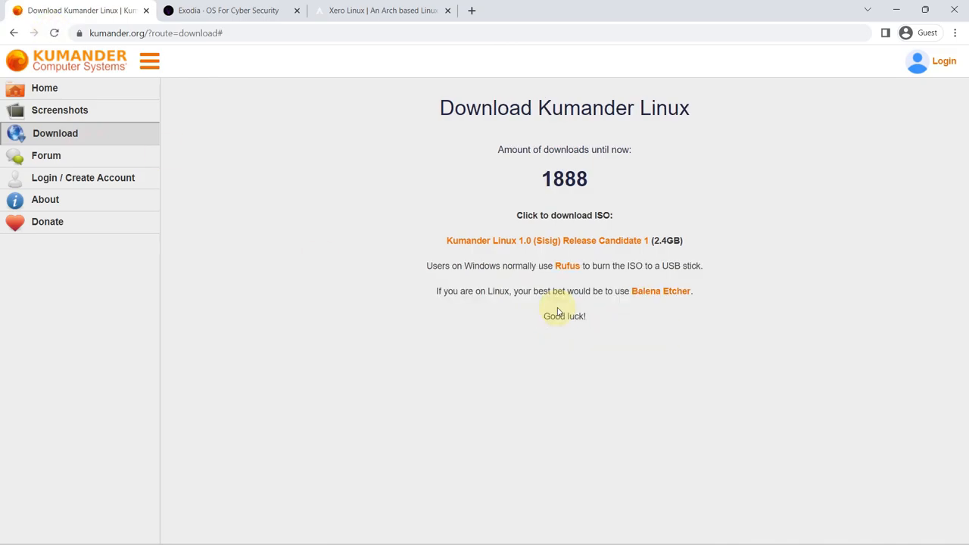
pyautogui.click(546, 239)
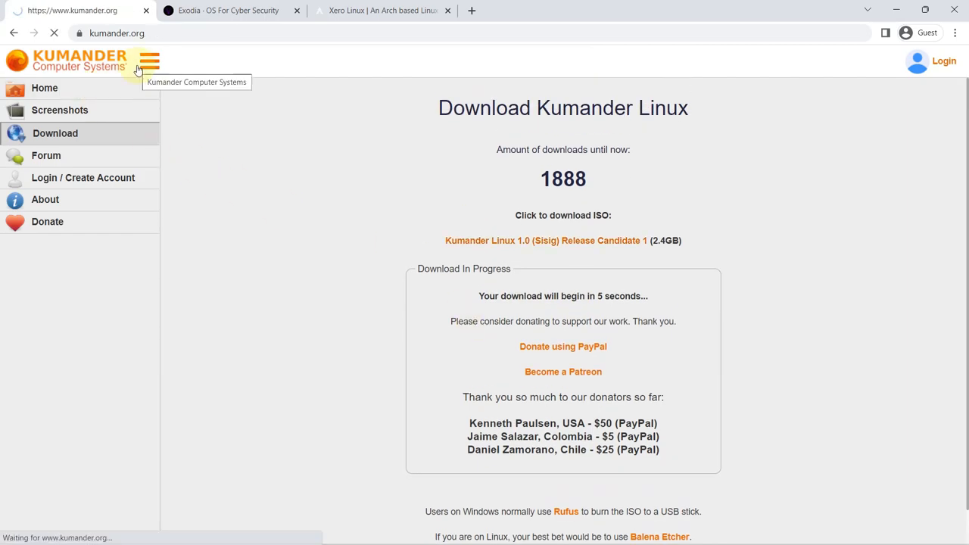
pyautogui.click(44, 88)
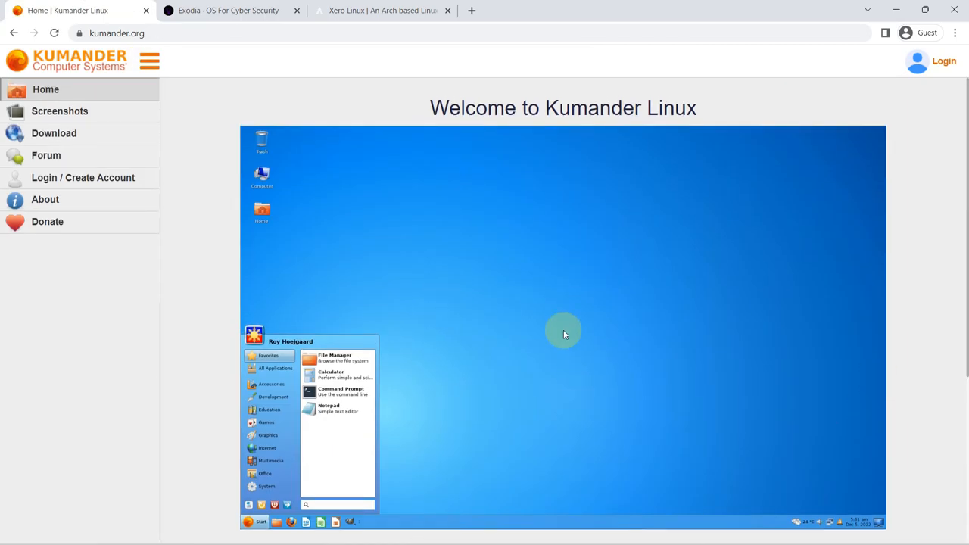
pyautogui.moveTo(404, 309)
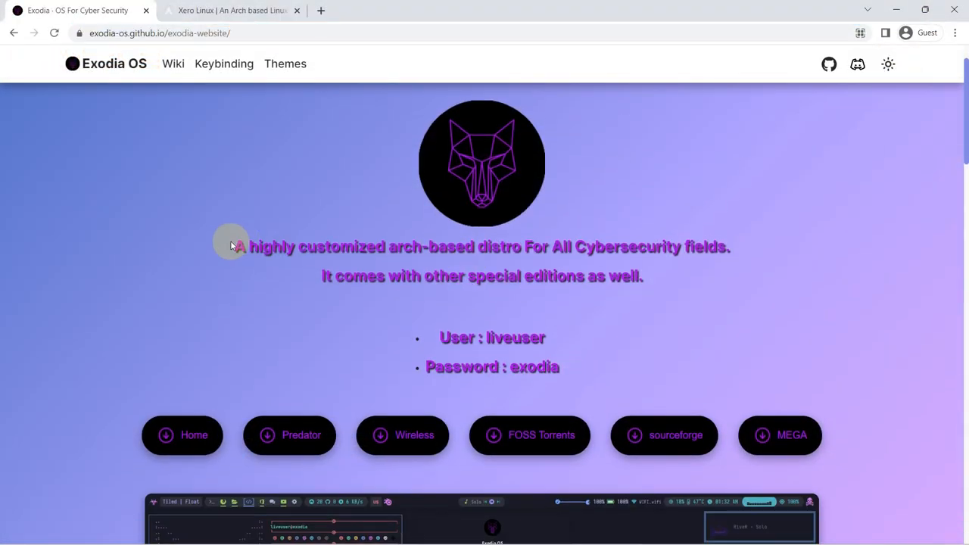
# - Scroll through the Exodia OS features and close the MEGA folder of Home, Predator and Wireless ISOs
pyautogui.scroll(-3)
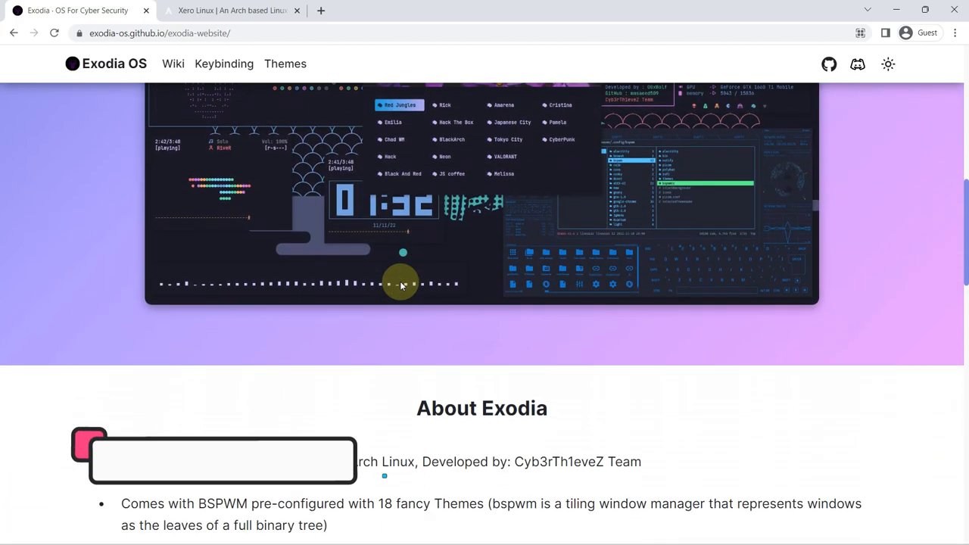
pyautogui.scroll(-3)
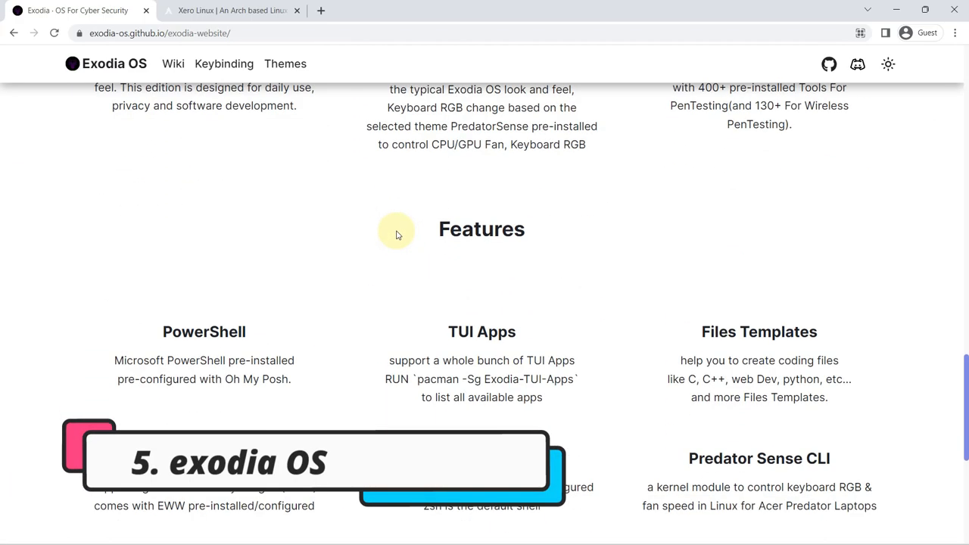
pyautogui.scroll(-3)
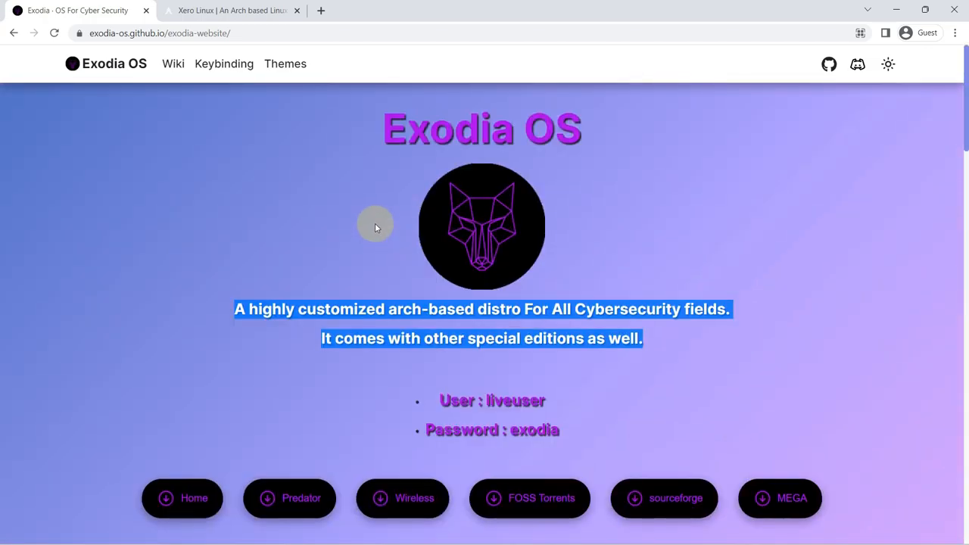
pyautogui.scroll(-3)
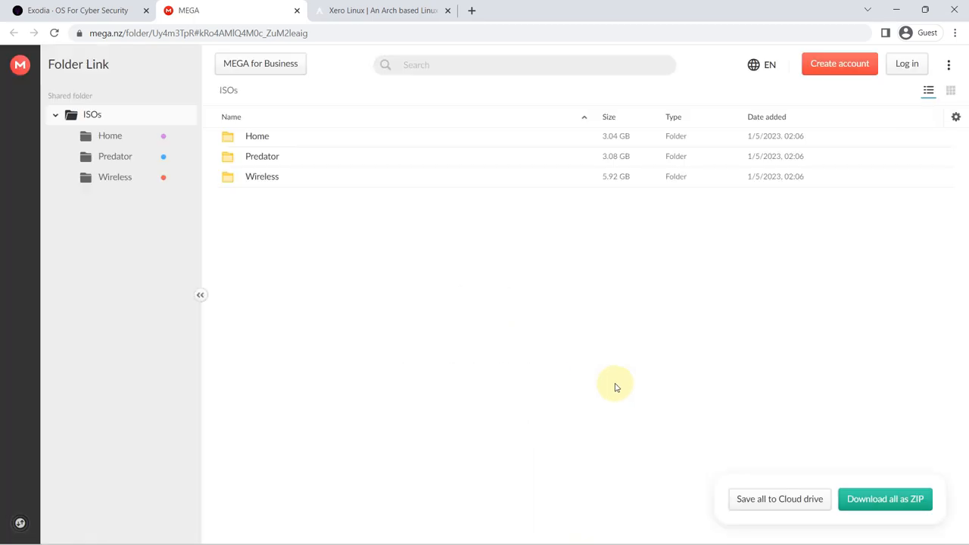
pyautogui.click(261, 175)
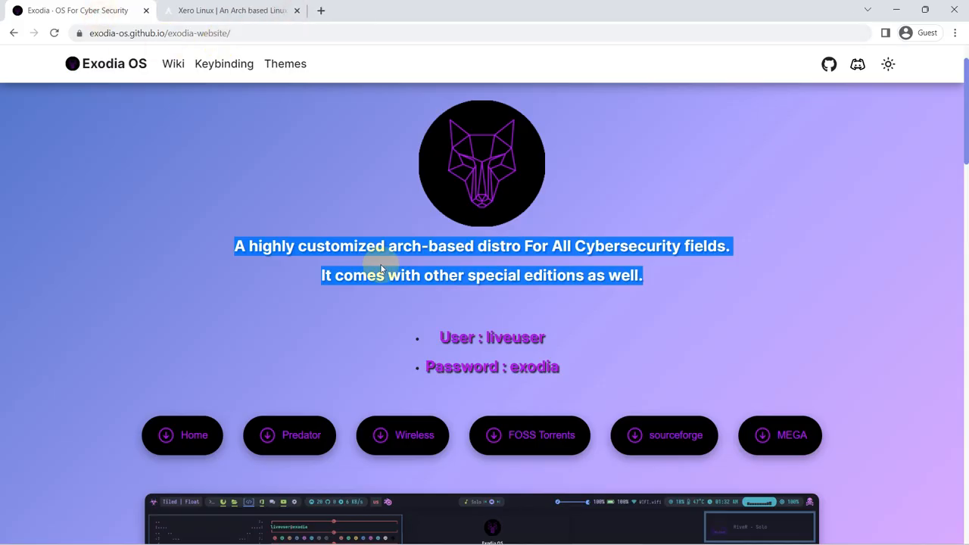
# - Look over the Exodia OS Features section on the home page
pyautogui.scroll(-3)
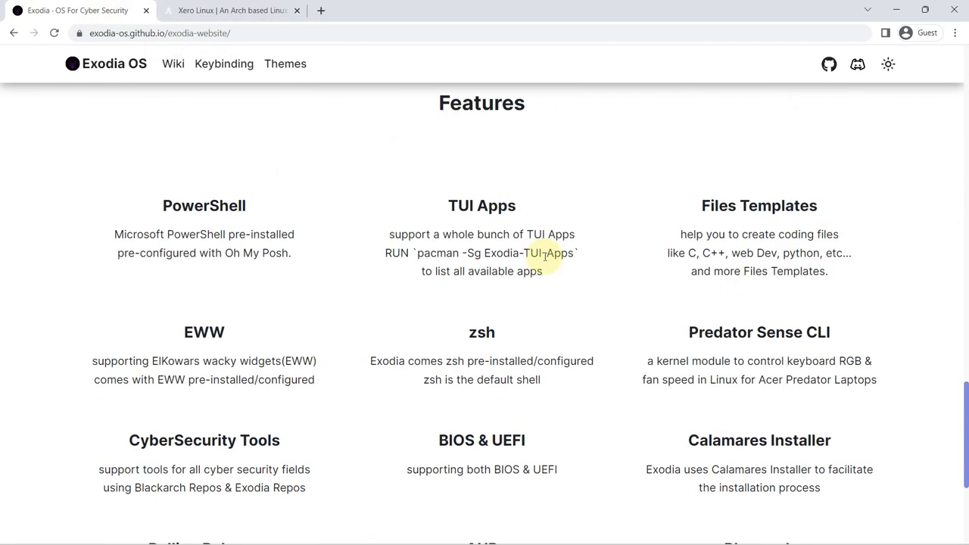
pyautogui.scroll(3)
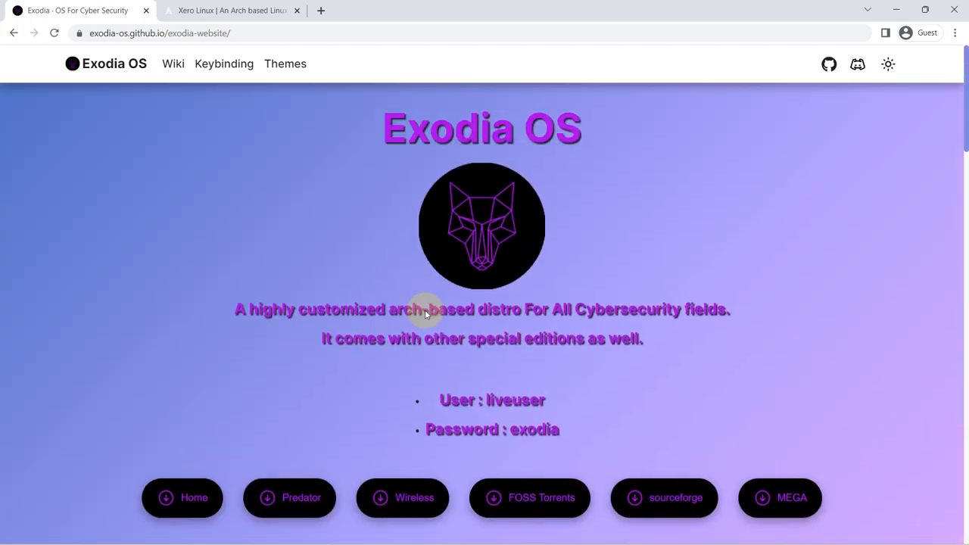
pyautogui.click(182, 496)
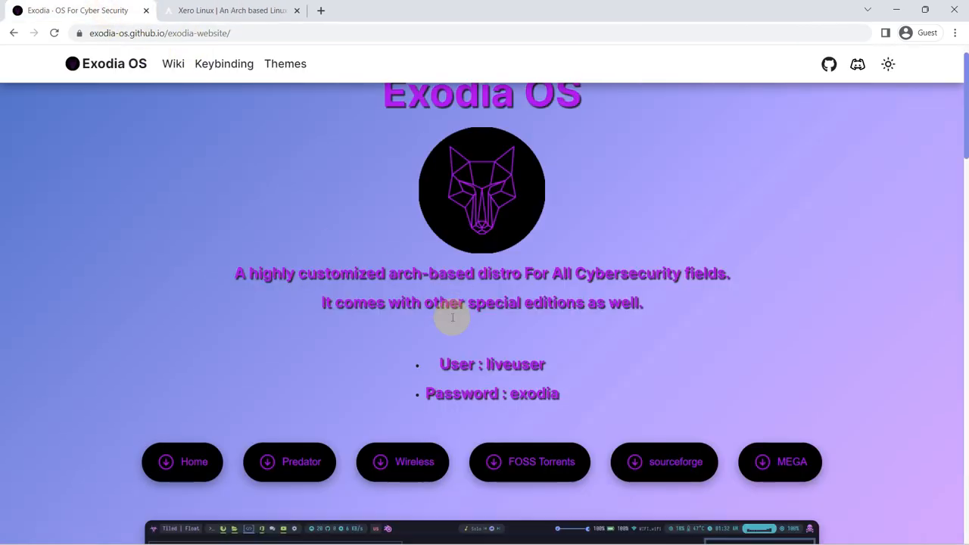
pyautogui.scroll(-3)
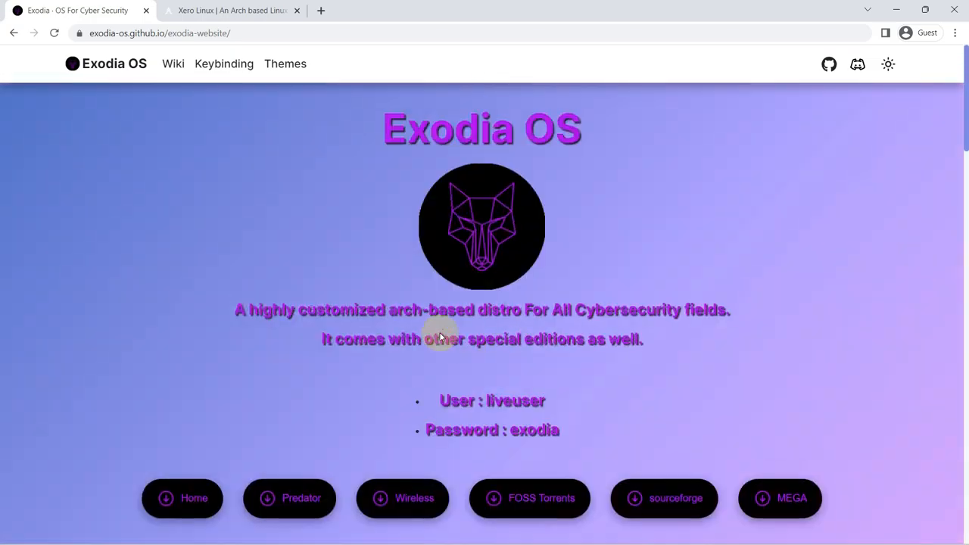
# - View the Exodia Themes list including Emilia, then close the site to reveal XeroLinux
pyautogui.click(285, 64)
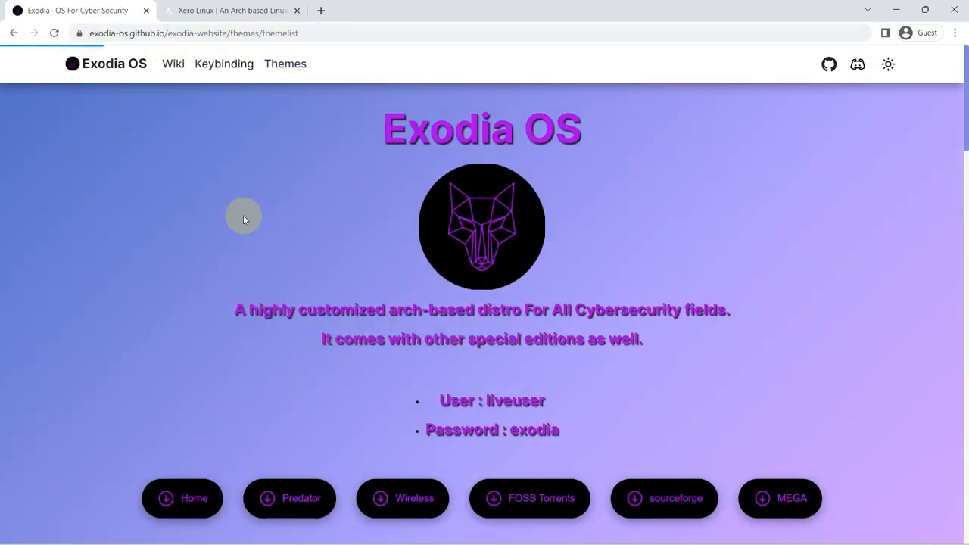
pyautogui.click(285, 64)
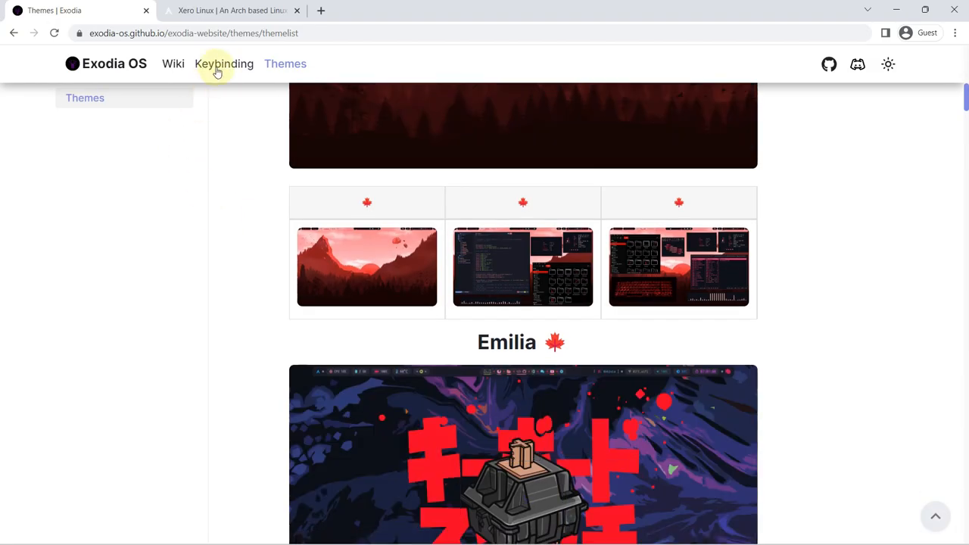
pyautogui.click(114, 63)
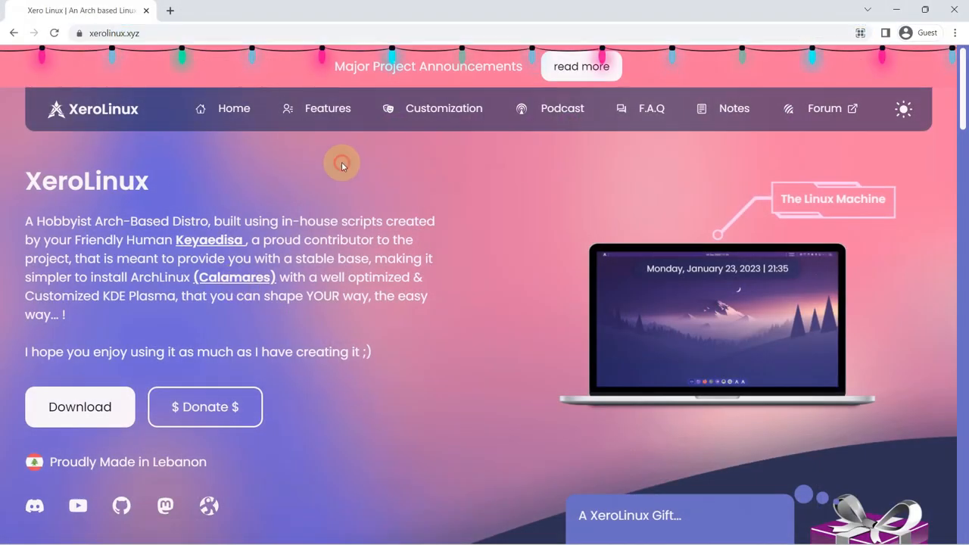
# - Preview the XeroSweet rice under Customization and bring up the Pick a Source download dialog
pyautogui.click(444, 109)
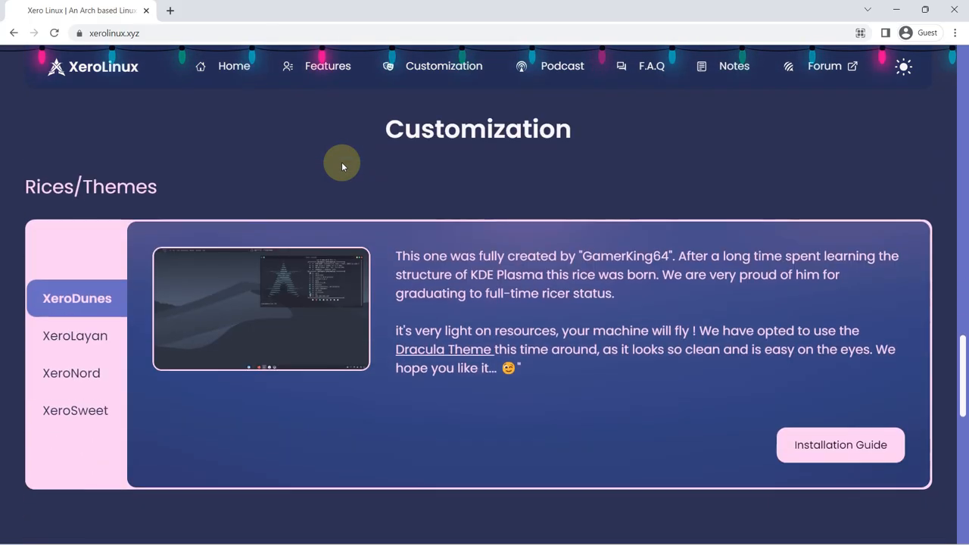
pyautogui.click(76, 409)
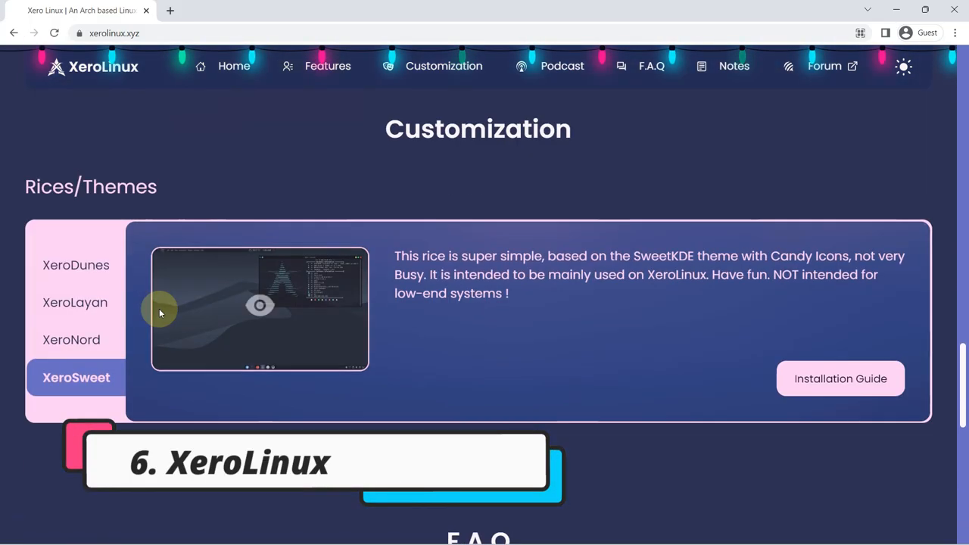
pyautogui.click(327, 66)
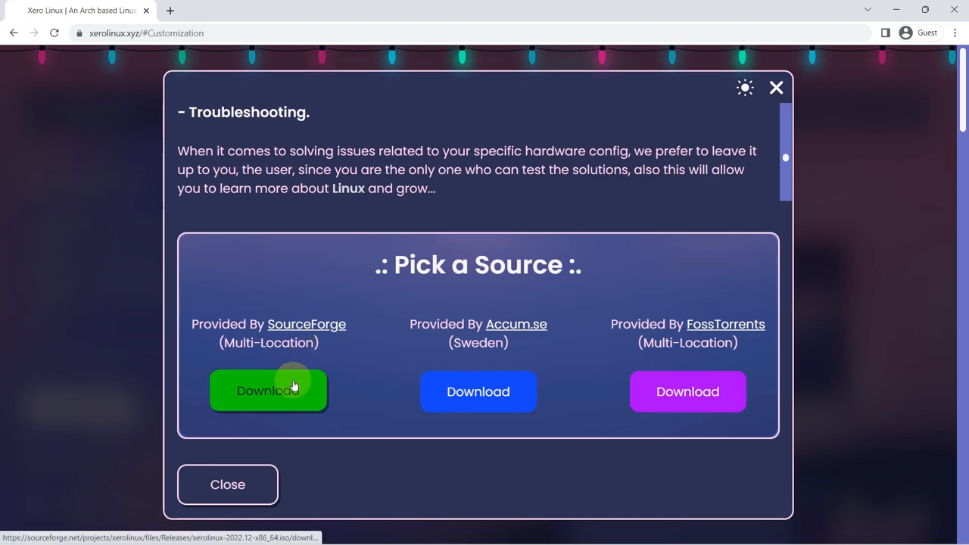
# - Download the XeroLinux 2022.12 ISO from SourceForge and show Chrome's full downloads list
pyautogui.click(268, 391)
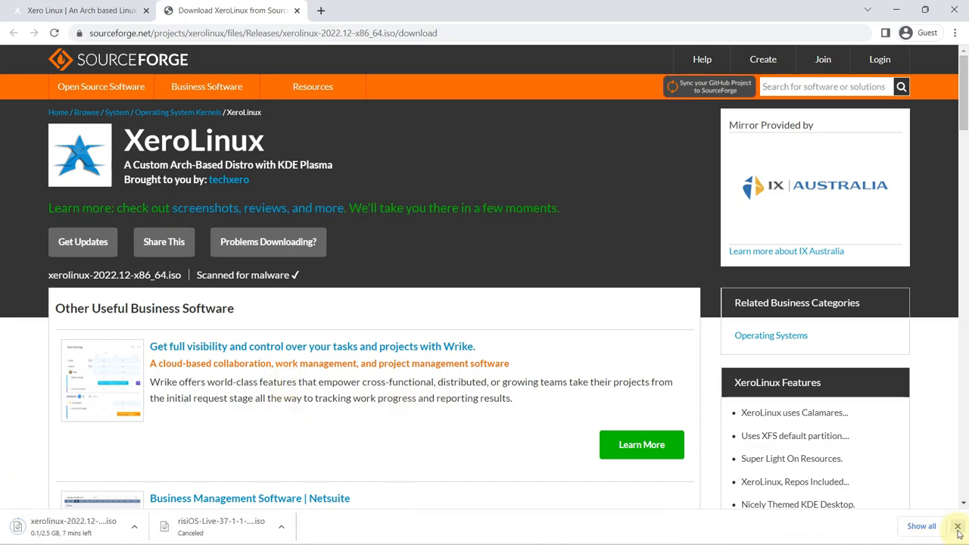
pyautogui.click(79, 9)
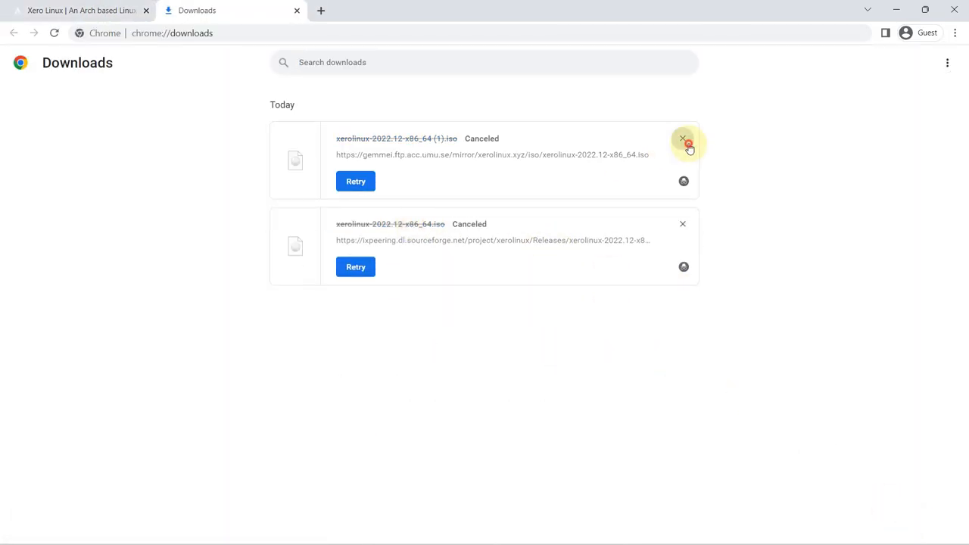
# - Remove the cancelled XeroLinux download entry and scroll the XeroLinux home page to its social links
pyautogui.click(81, 9)
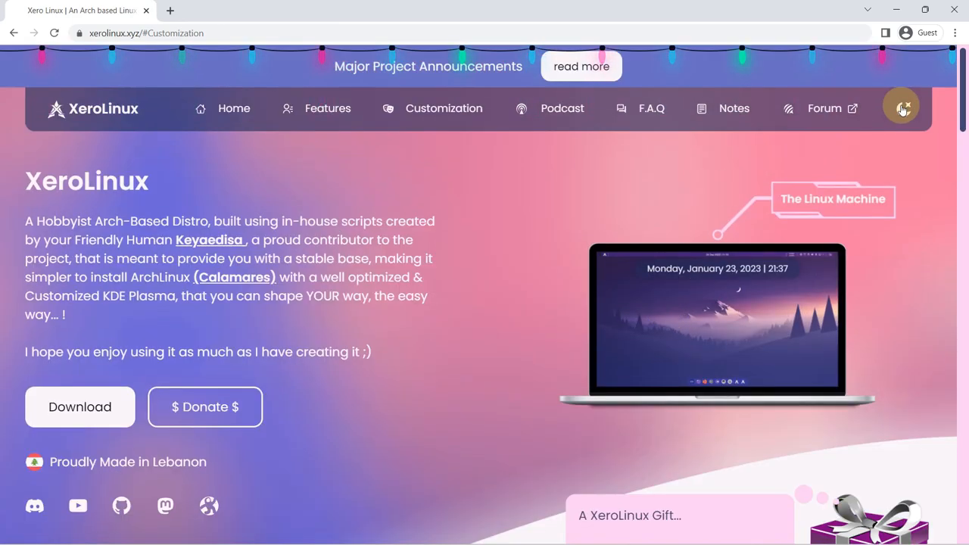
pyautogui.scroll(-3)
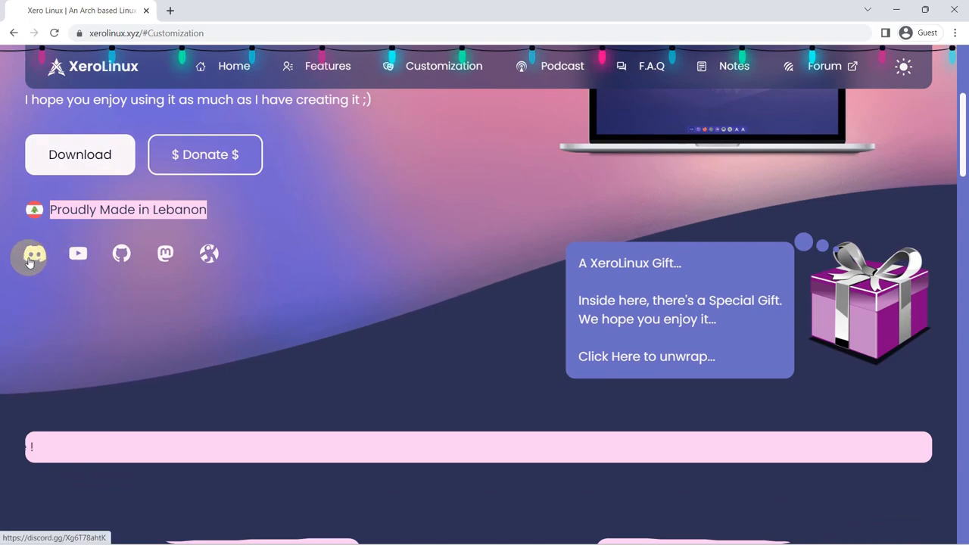
pyautogui.scroll(-3)
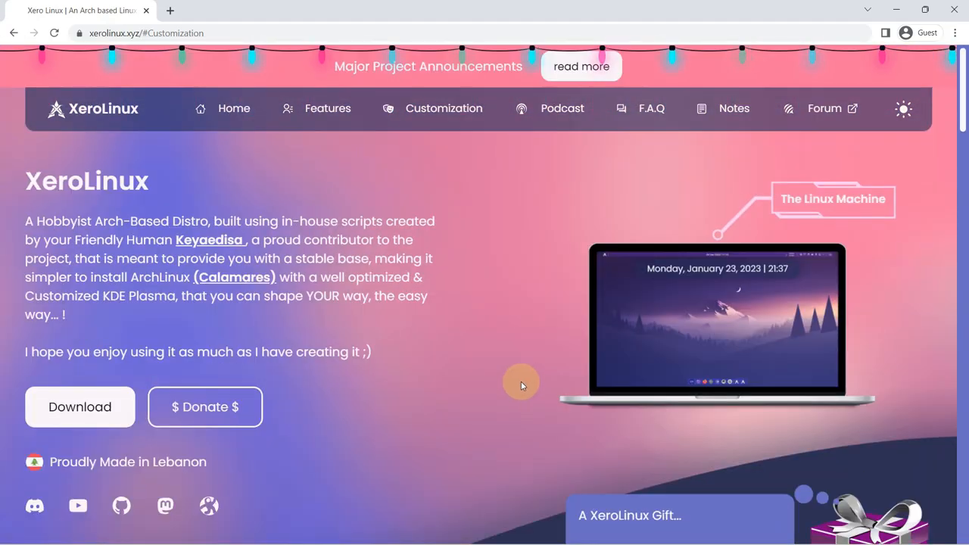
# - Go to youtube.com/9to5linux, read the channel's About description, subscribe, and view its playlists
pyautogui.write('youtube.com/')
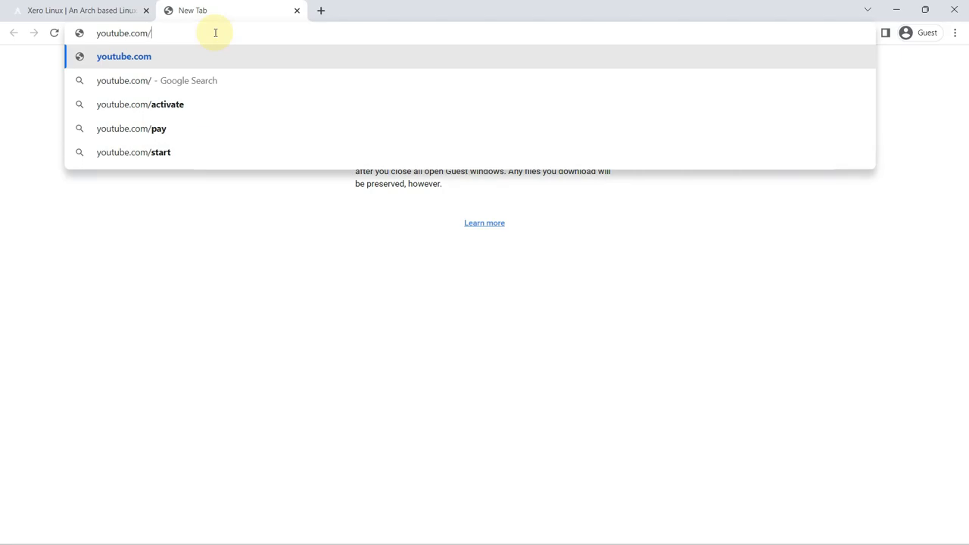
pyautogui.write('9to5linux')
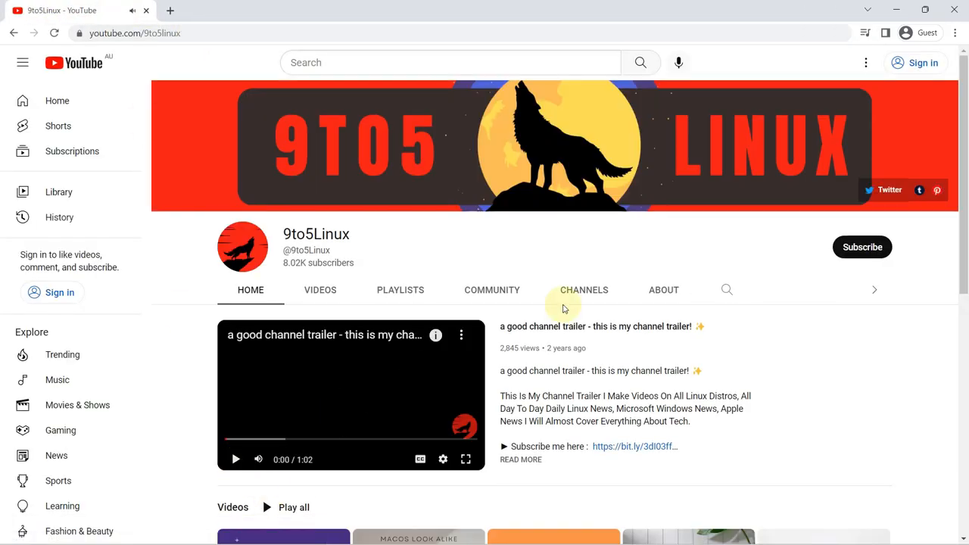
pyautogui.click(664, 291)
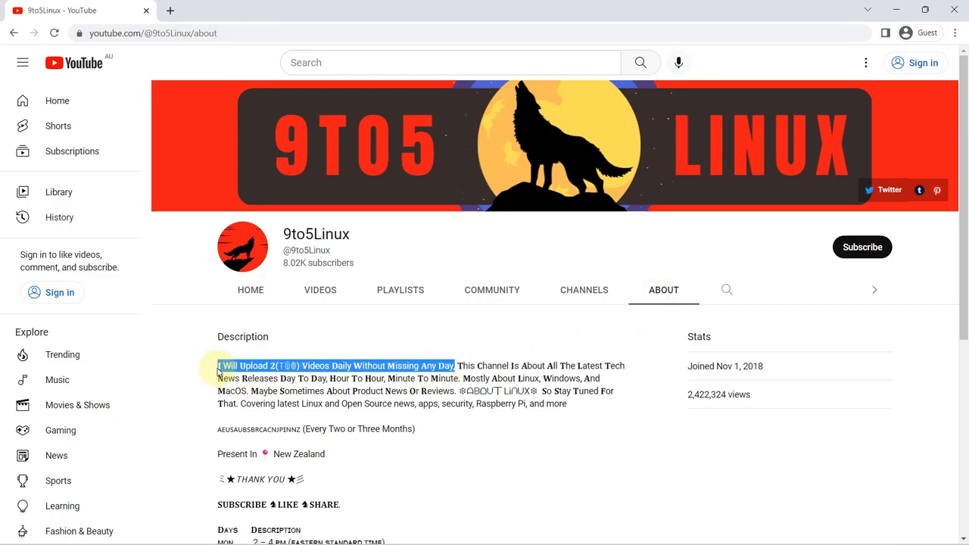
pyautogui.click(862, 247)
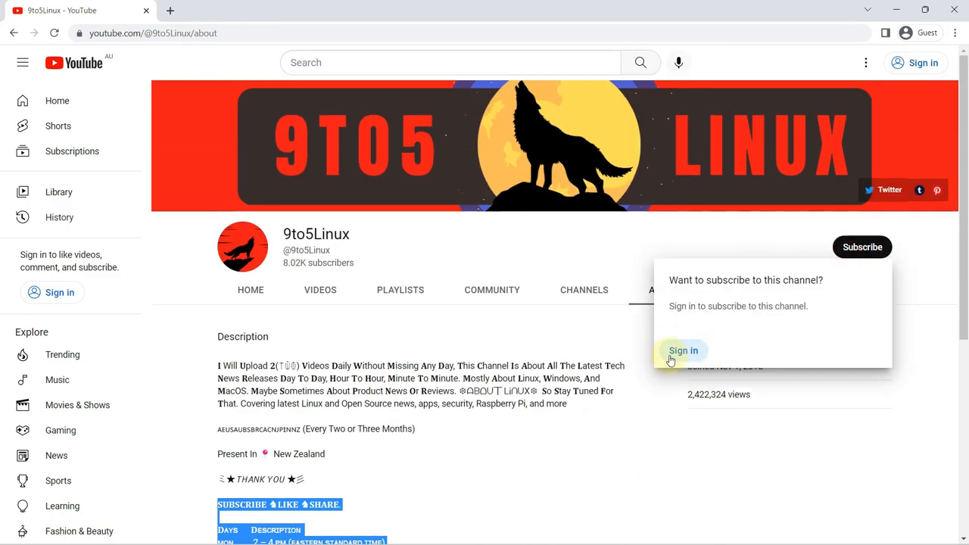
pyautogui.click(400, 289)
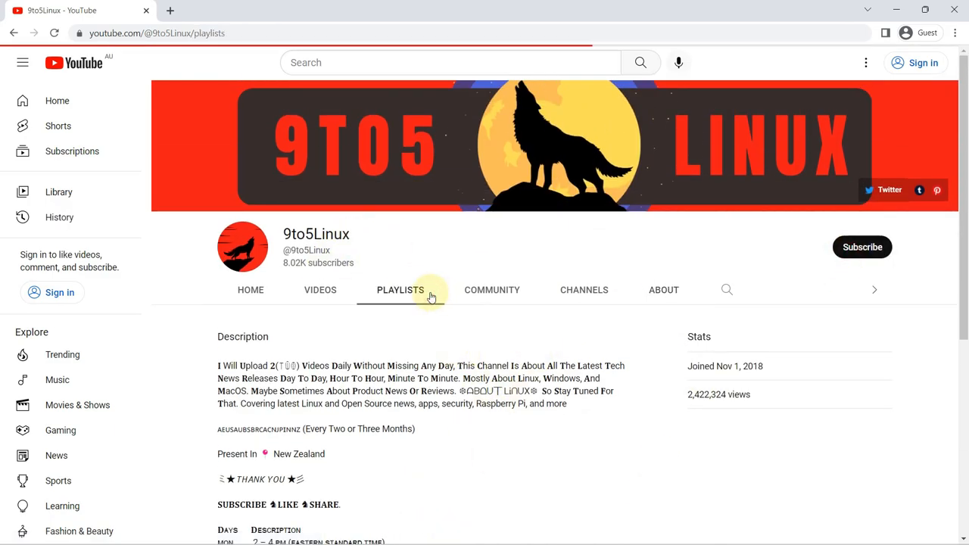